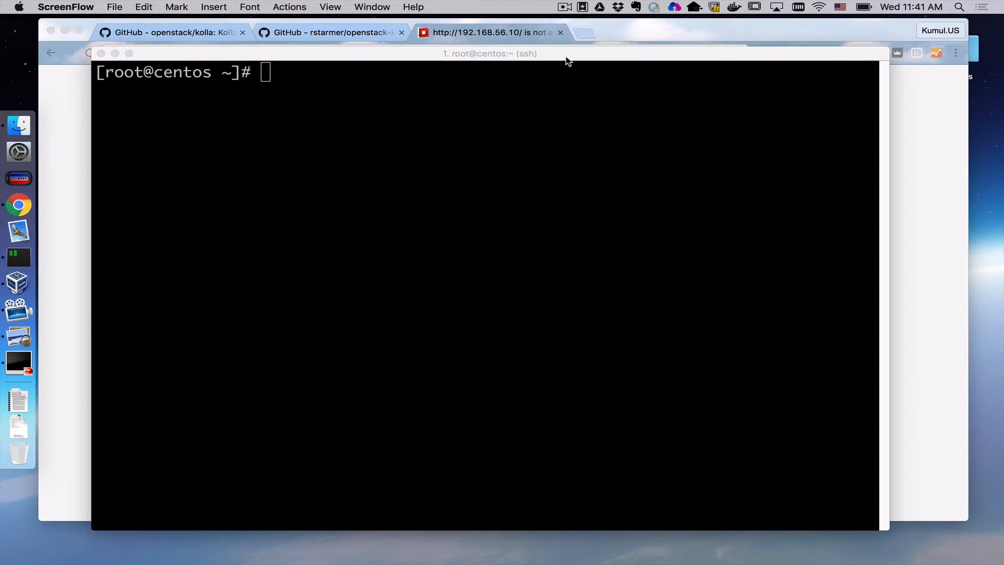
{"action": "mouse_move", "coordinate": [558, 55]}
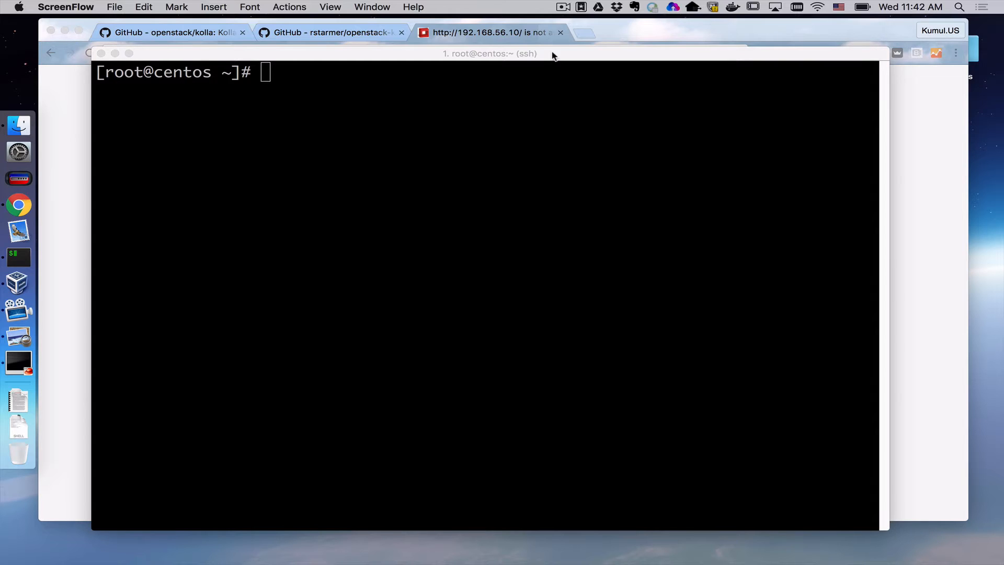
{"action": "mouse_move", "coordinate": [416, 54]}
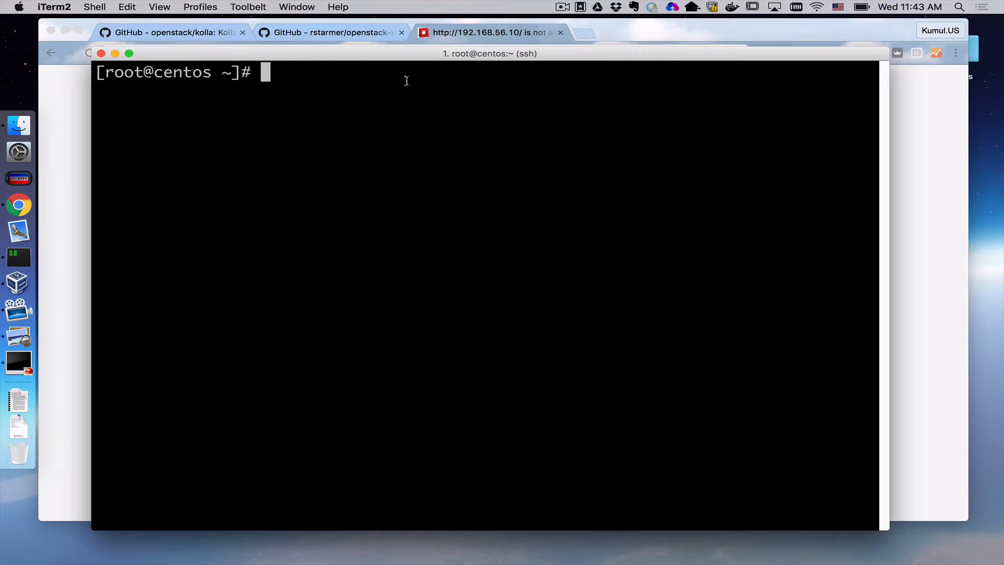
Step: Run 'docker ps' showing no containers, then 'docker images' listing the Kolla images
{"action": "type", "text": "docker ps"}
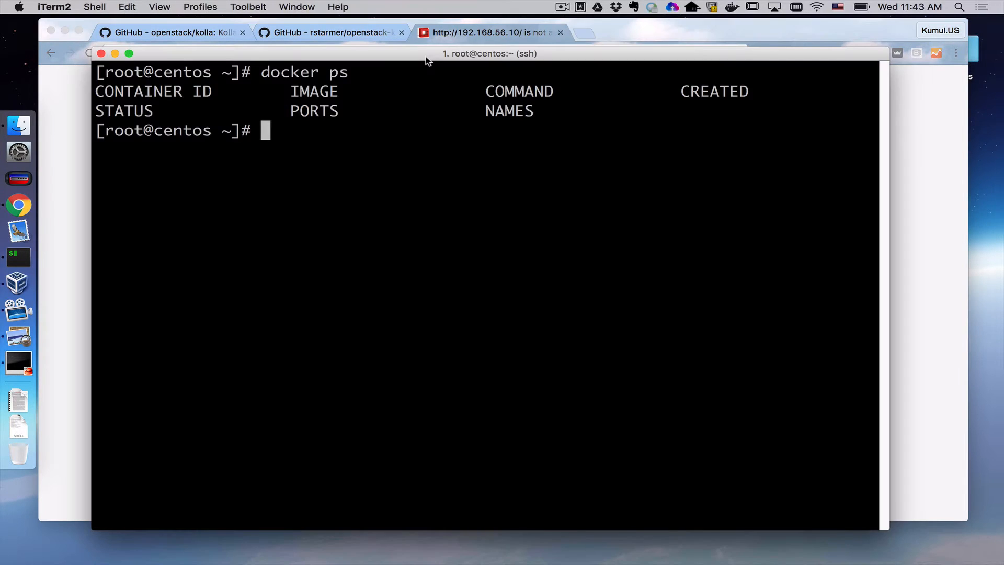
{"action": "type", "text": "docker"}
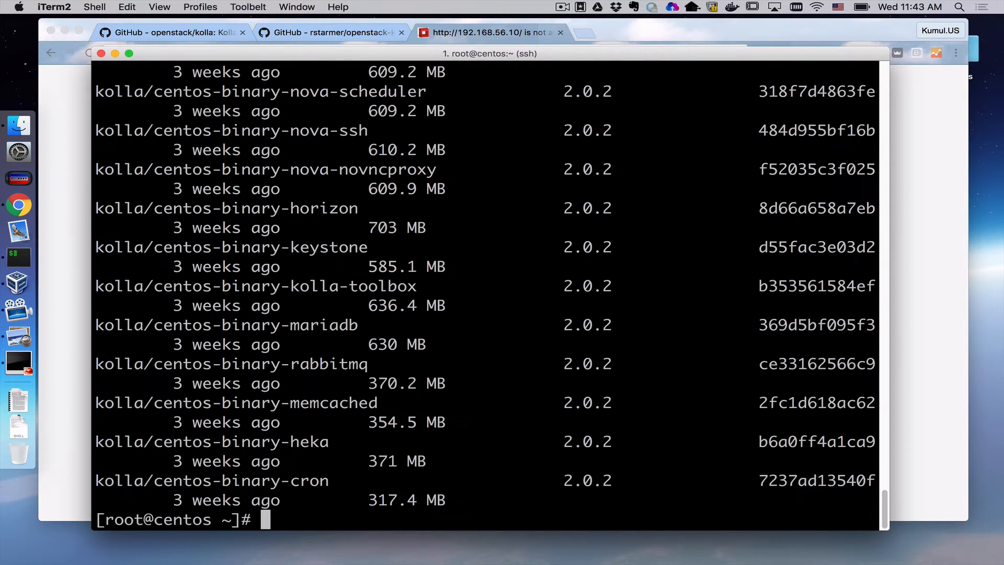
{"action": "mouse_move", "coordinate": [559, 169]}
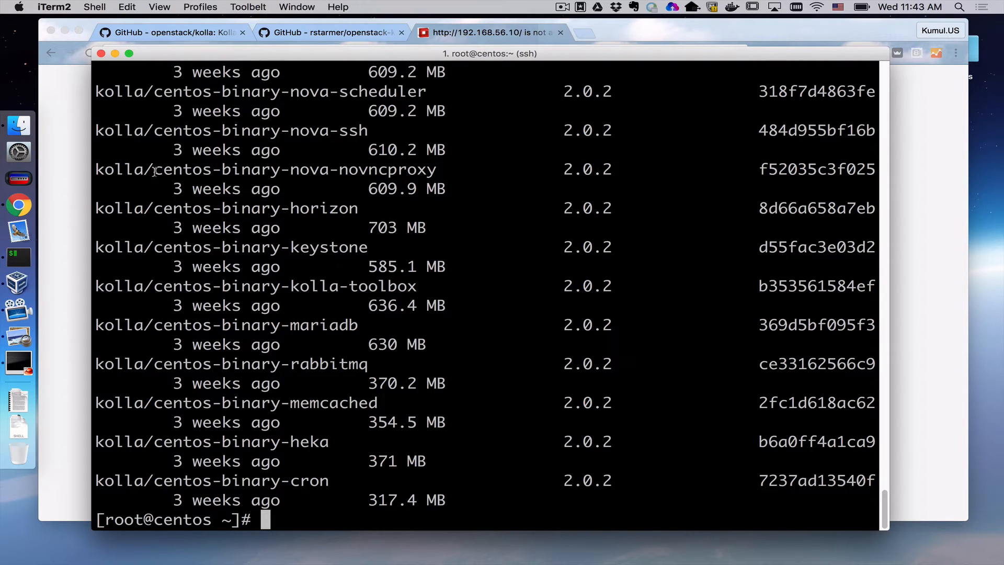
Step: Highlight 'centos' and 'binary' in an image name and scroll through the 2.0.2 and 3.0.0 tags
{"action": "double_click", "coordinate": [177, 169]}
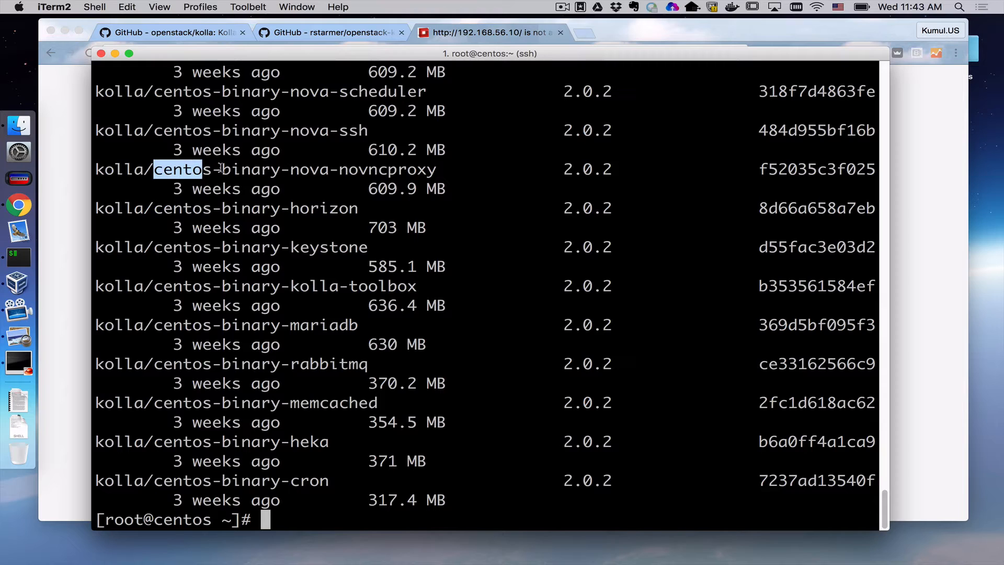
{"action": "double_click", "coordinate": [250, 169]}
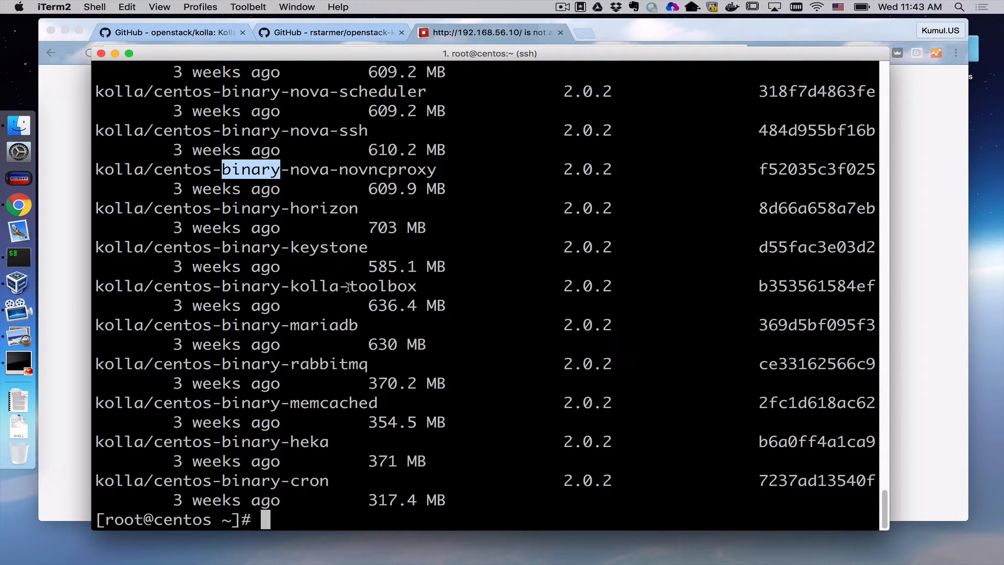
{"action": "scroll", "scroll_direction": "up", "scroll_amount": 3}
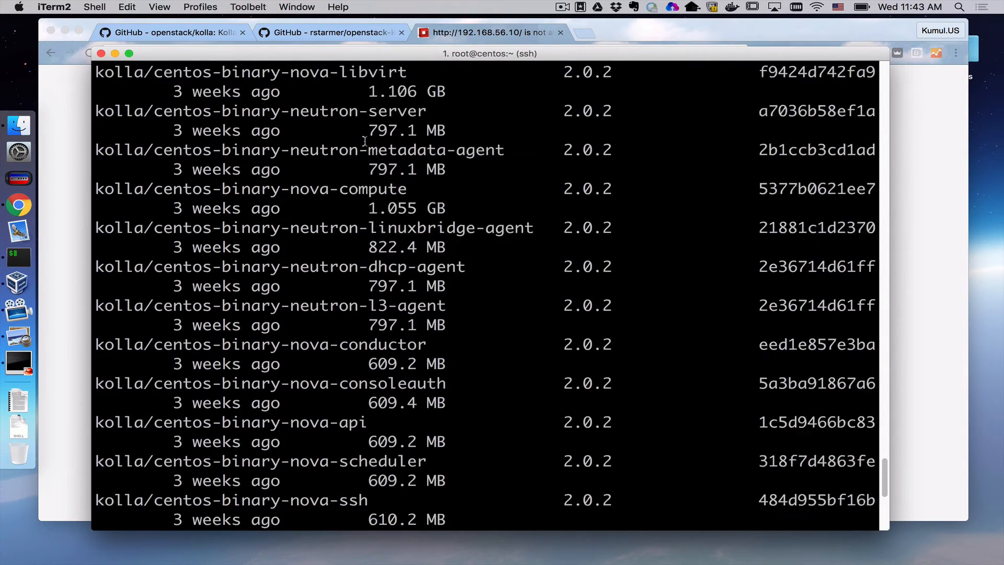
{"action": "scroll", "scroll_direction": "up", "scroll_amount": 3}
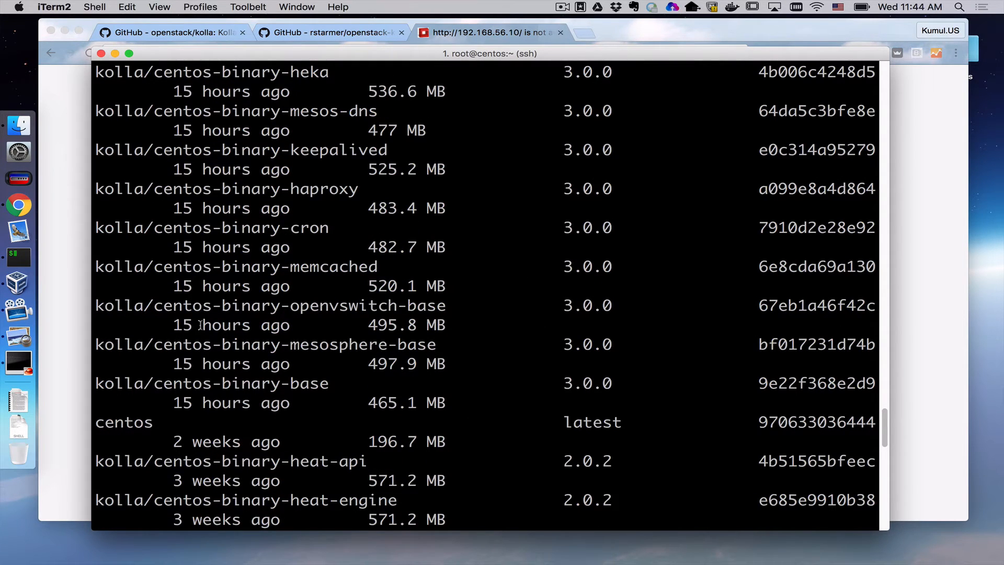
{"action": "mouse_move", "coordinate": [208, 352]}
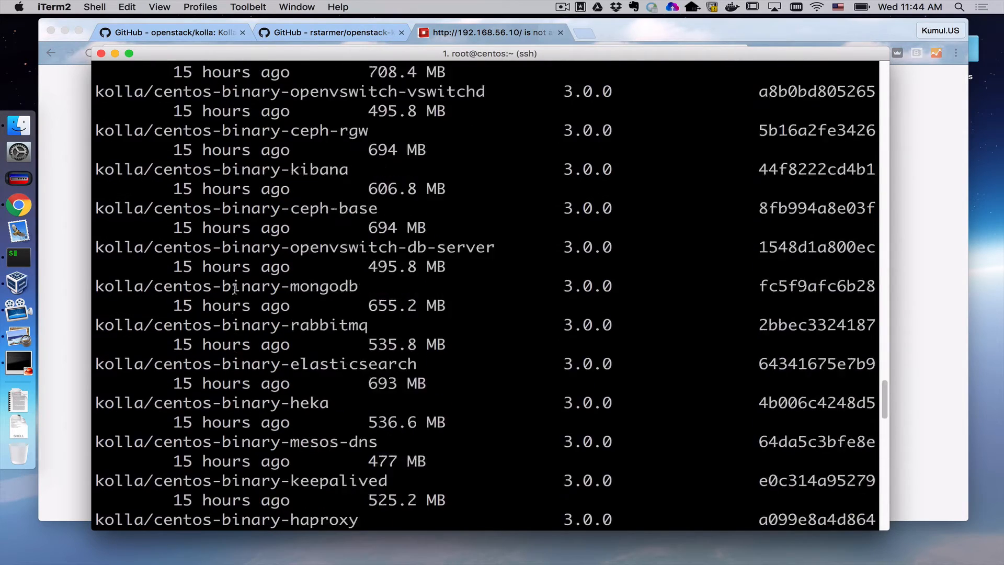
{"action": "scroll", "scroll_direction": "down", "scroll_amount": 3}
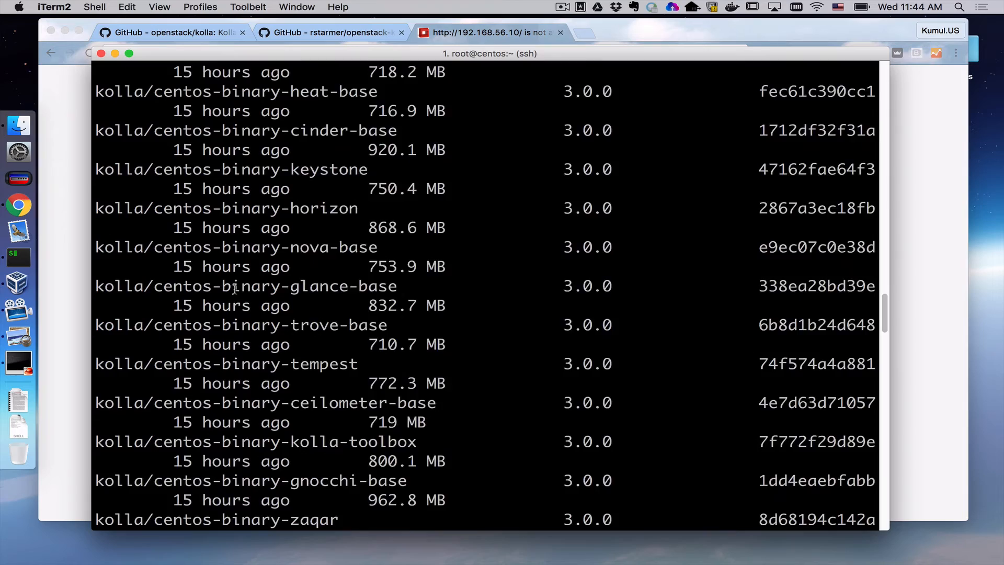
{"action": "scroll", "scroll_direction": "down", "scroll_amount": 3}
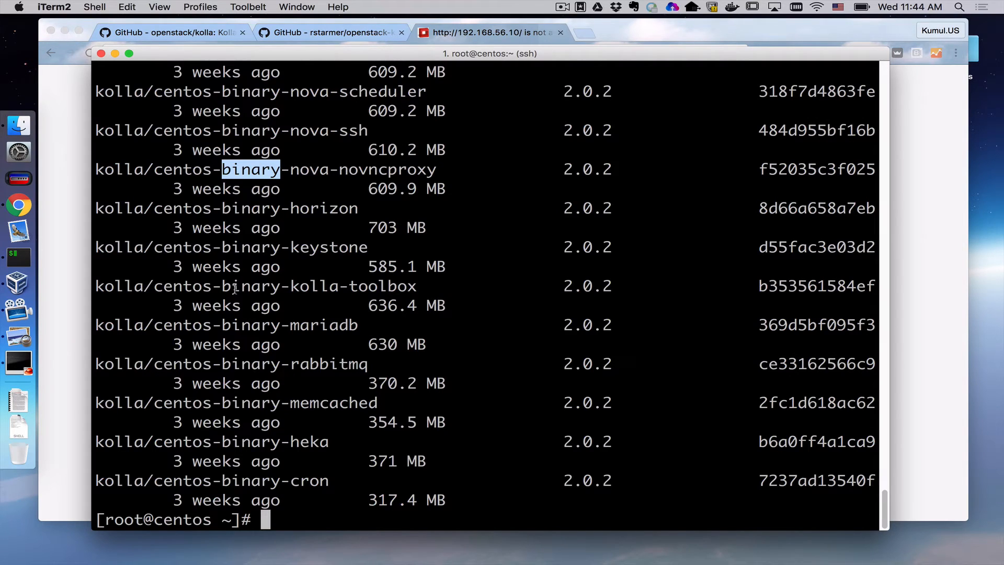
Step: Page /etc/kolla/globals.yml with more, showing openstack_release 3.0.0 and 2.0.2 commented out
{"action": "type", "text": "more /etc/k"}
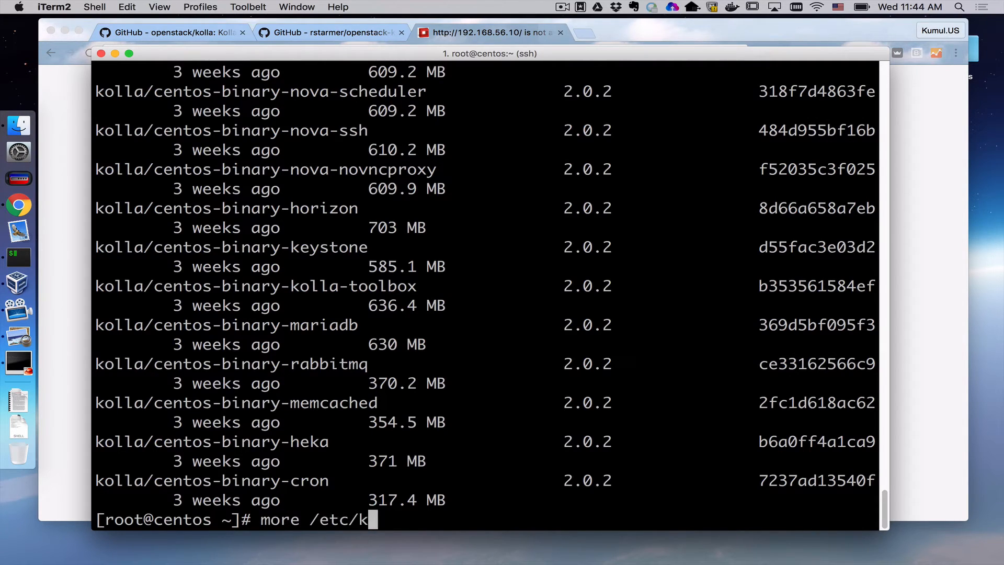
{"action": "type", "text": "olla/gl"}
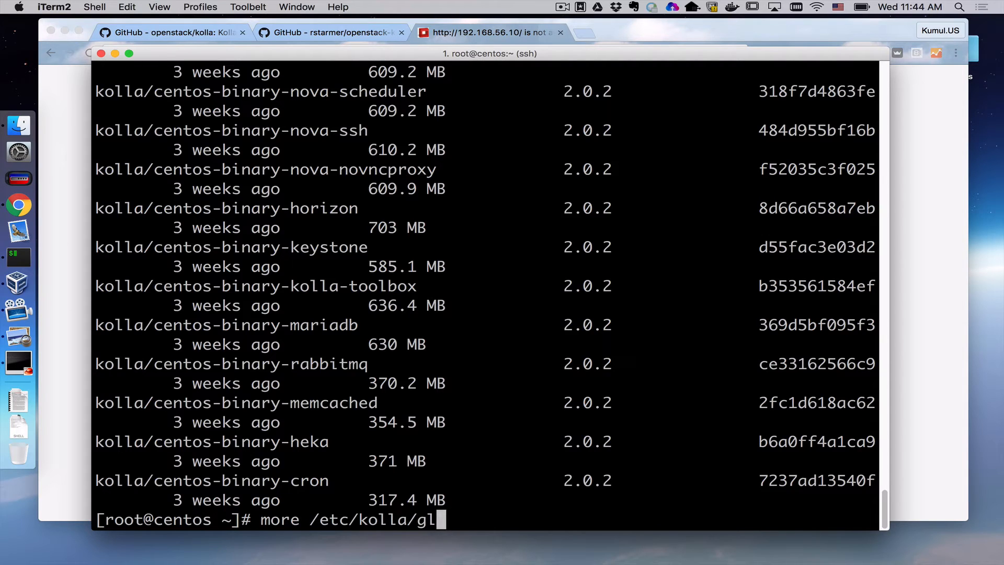
{"action": "type", "text": "obals.yml"}
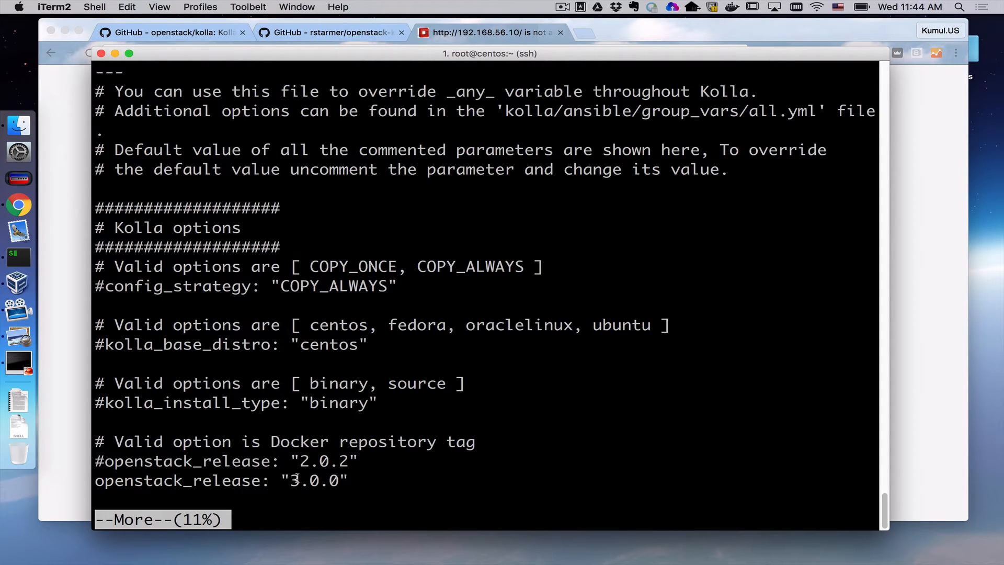
{"action": "mouse_move", "coordinate": [295, 494]}
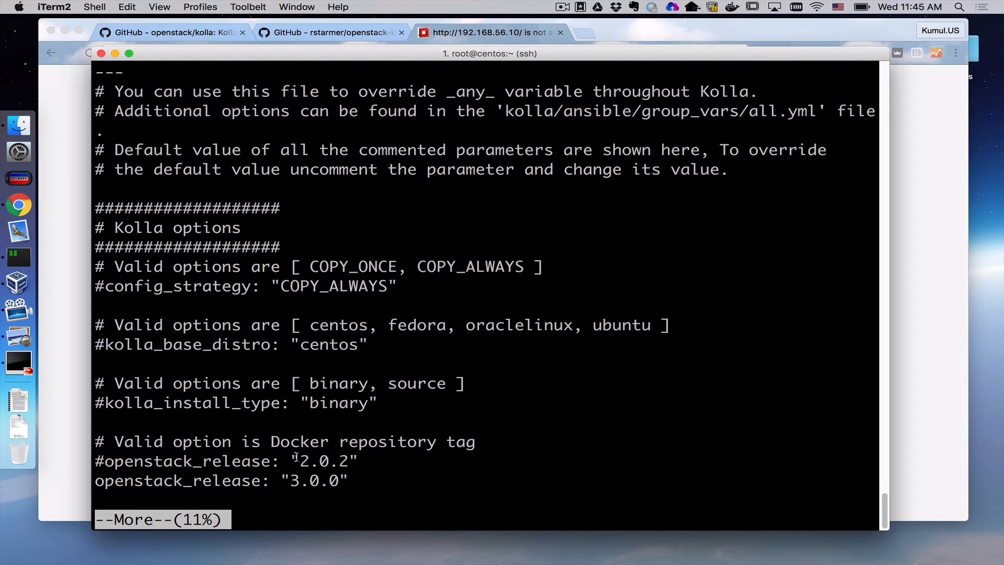
{"action": "mouse_move", "coordinate": [325, 504]}
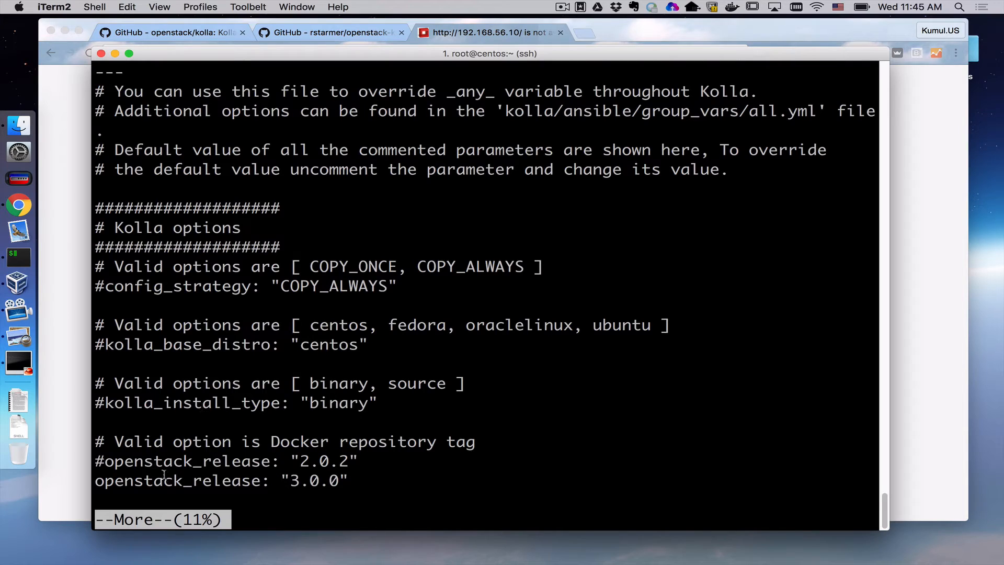
{"action": "mouse_move", "coordinate": [335, 441]}
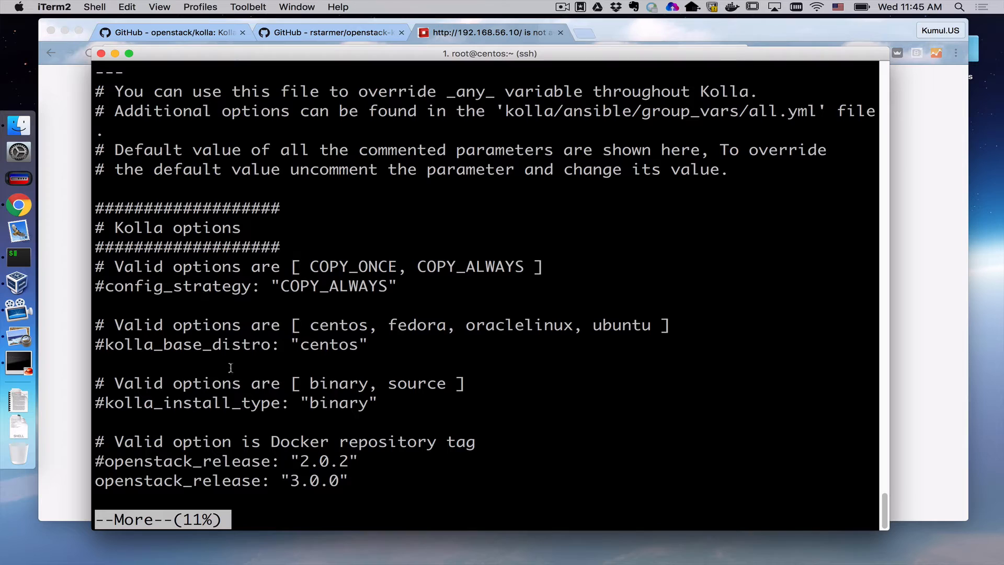
{"action": "mouse_move", "coordinate": [230, 365]}
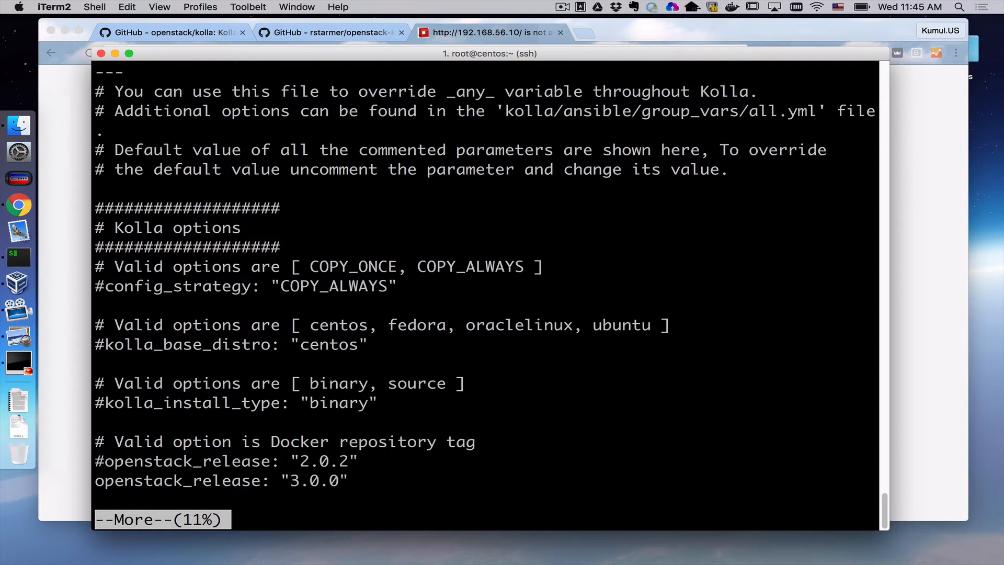
Step: Page through the VIP, neutron, Ceph, Manila and Swift options until the root prompt returns
{"action": "key", "text": "space"}
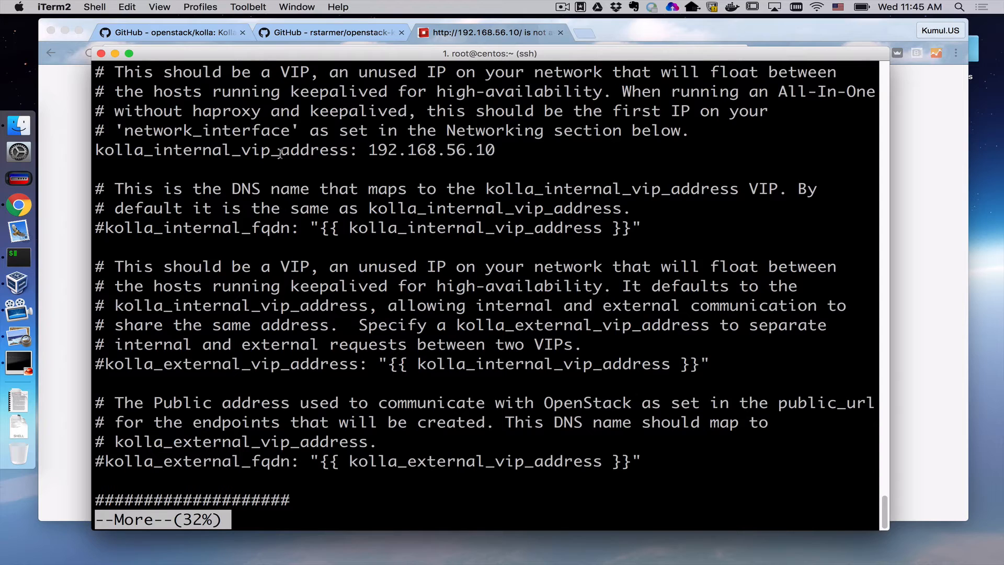
{"action": "mouse_move", "coordinate": [397, 150]}
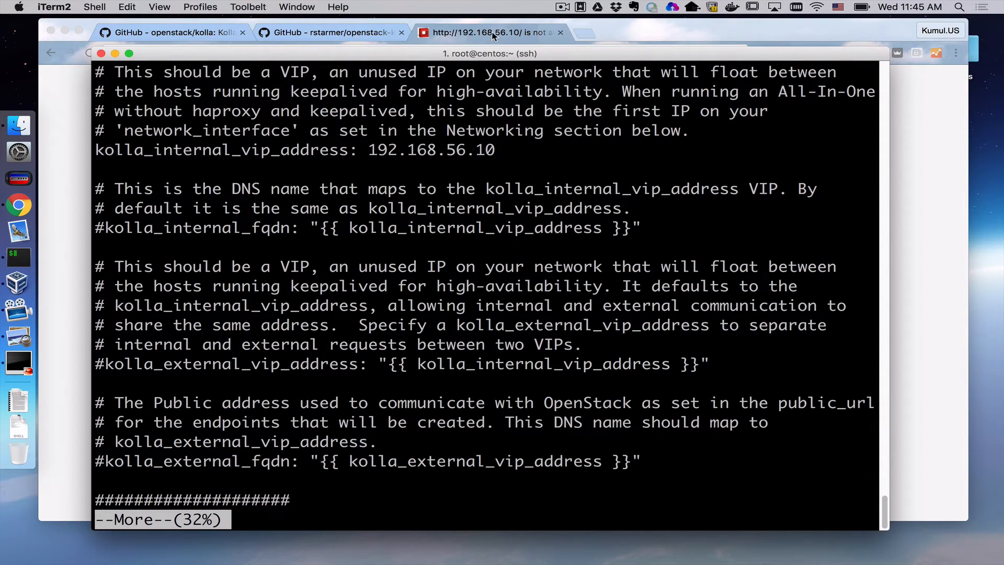
{"action": "mouse_move", "coordinate": [325, 170]}
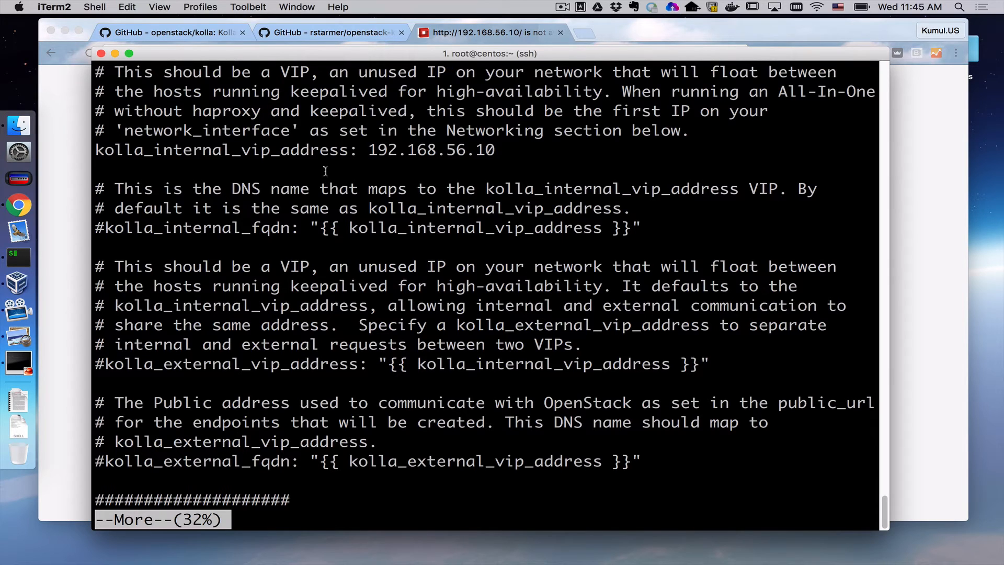
{"action": "mouse_move", "coordinate": [368, 225]}
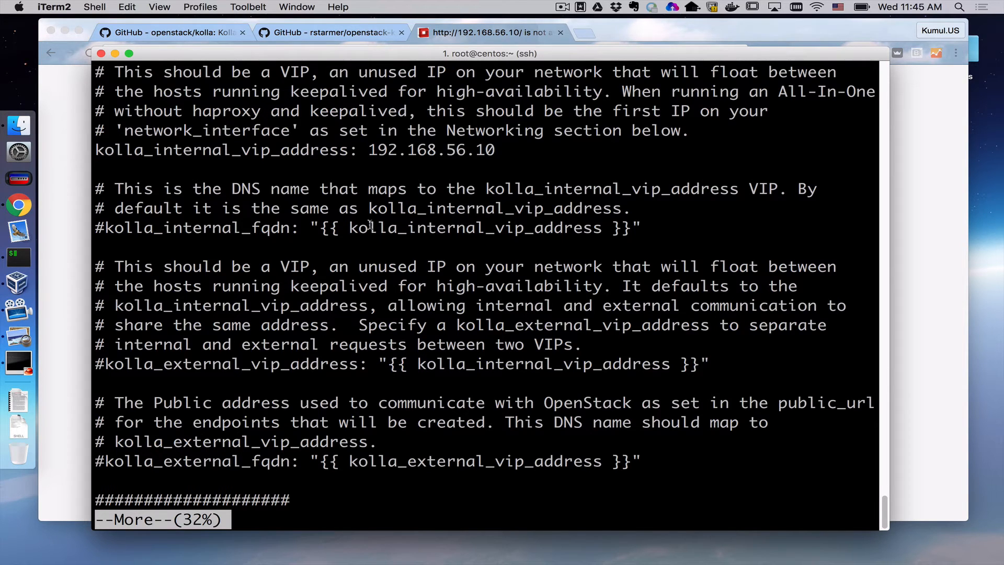
{"action": "key", "text": "space"}
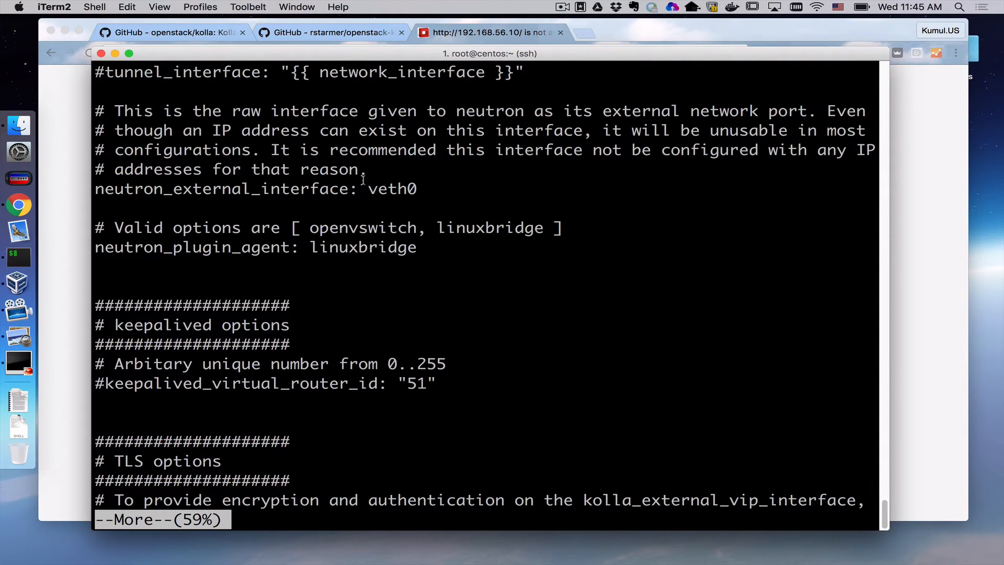
{"action": "mouse_move", "coordinate": [441, 190]}
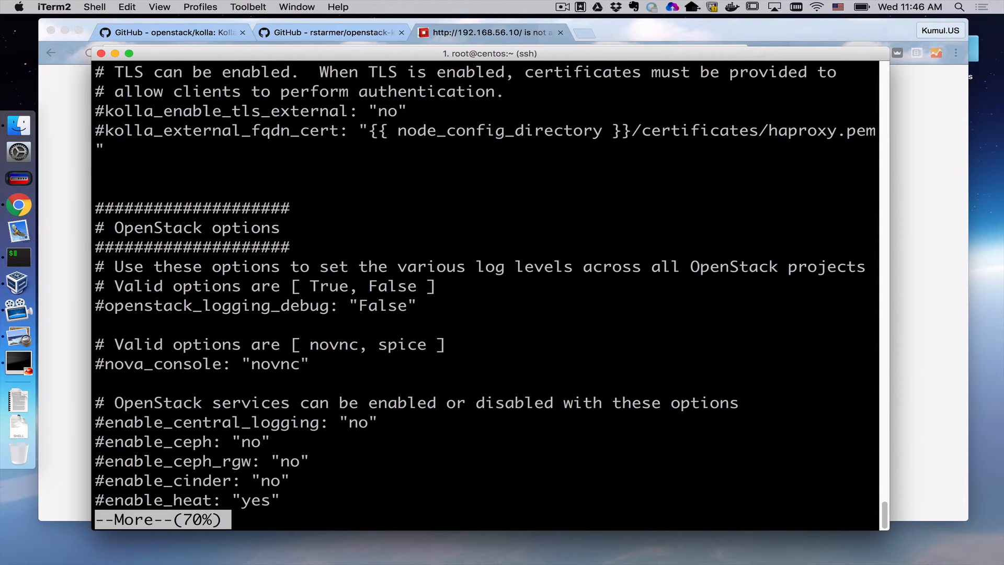
{"action": "key", "text": "space"}
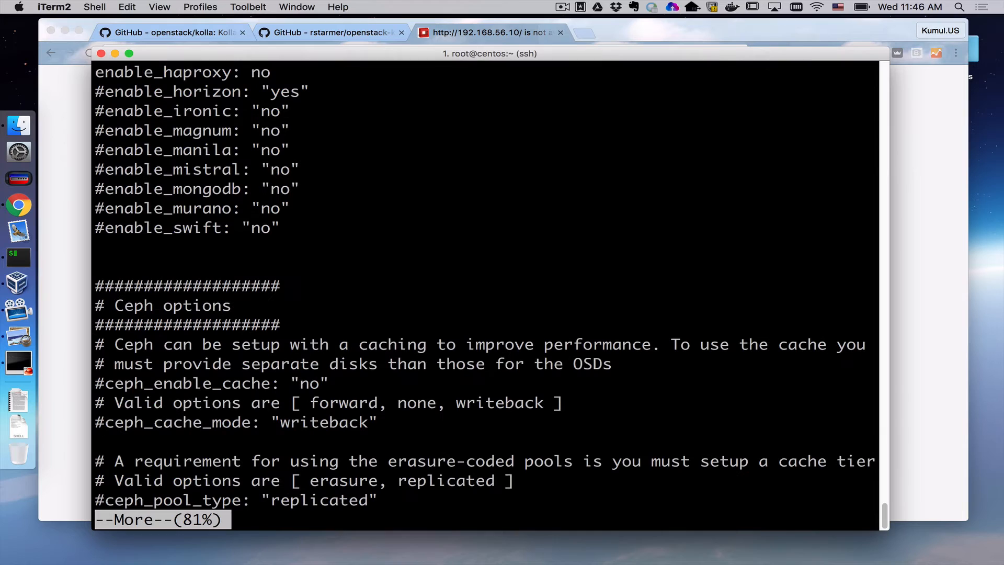
{"action": "key", "text": "space"}
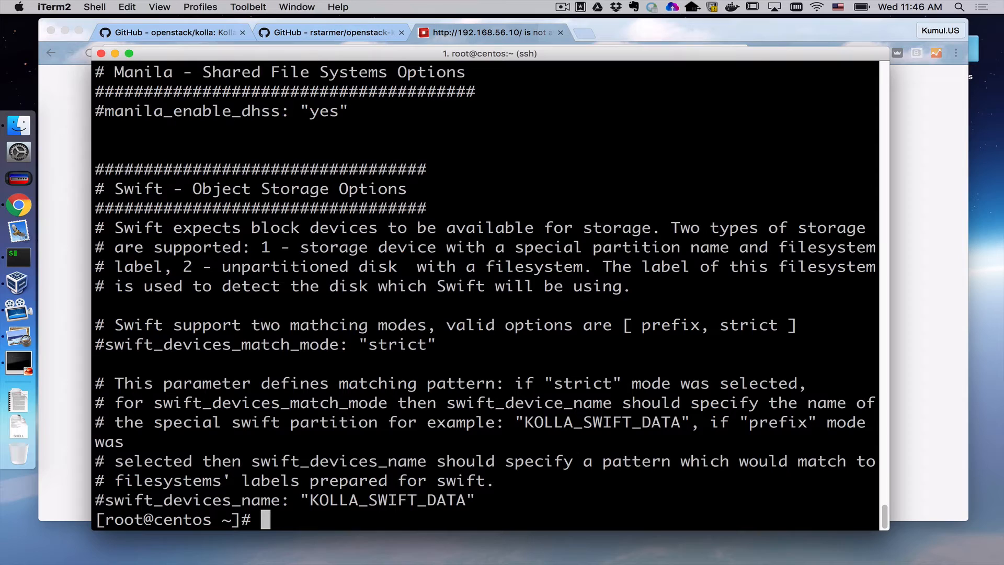
Step: Run 'kolla-ansible deploy' to start the all-in-one deployment playbook
{"action": "type", "text": "kolla"}
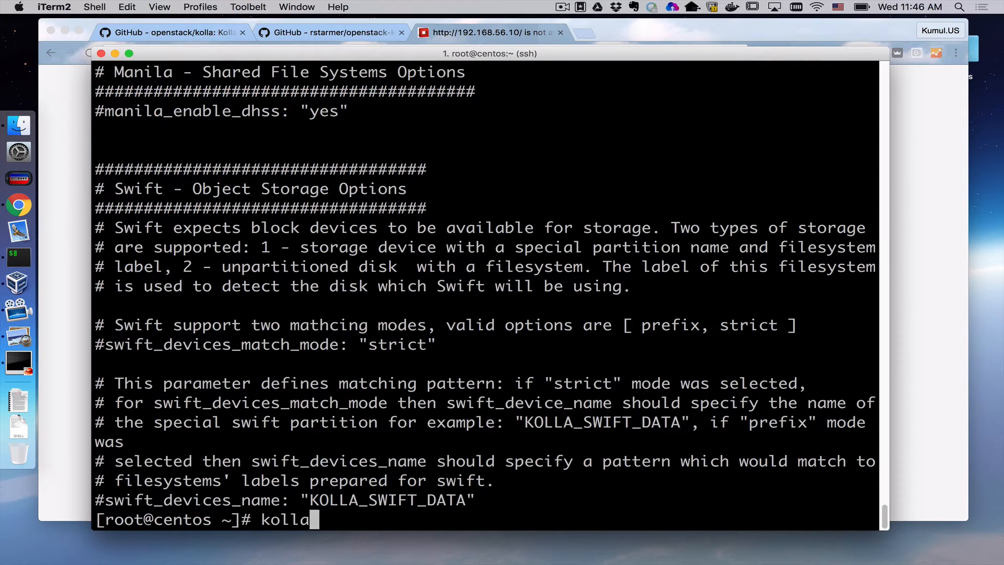
{"action": "type", "text": "-ansible"}
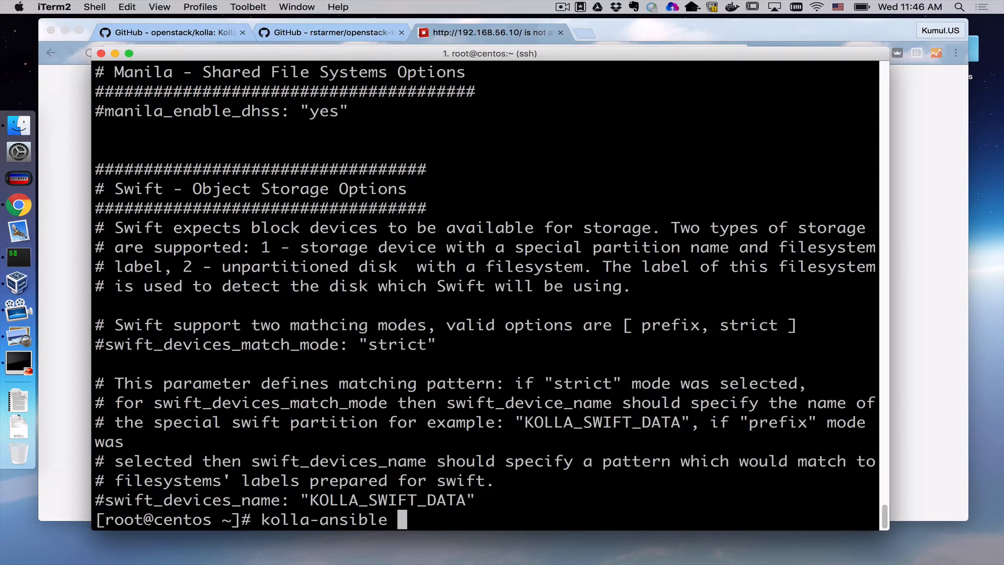
{"action": "type", "text": "de"}
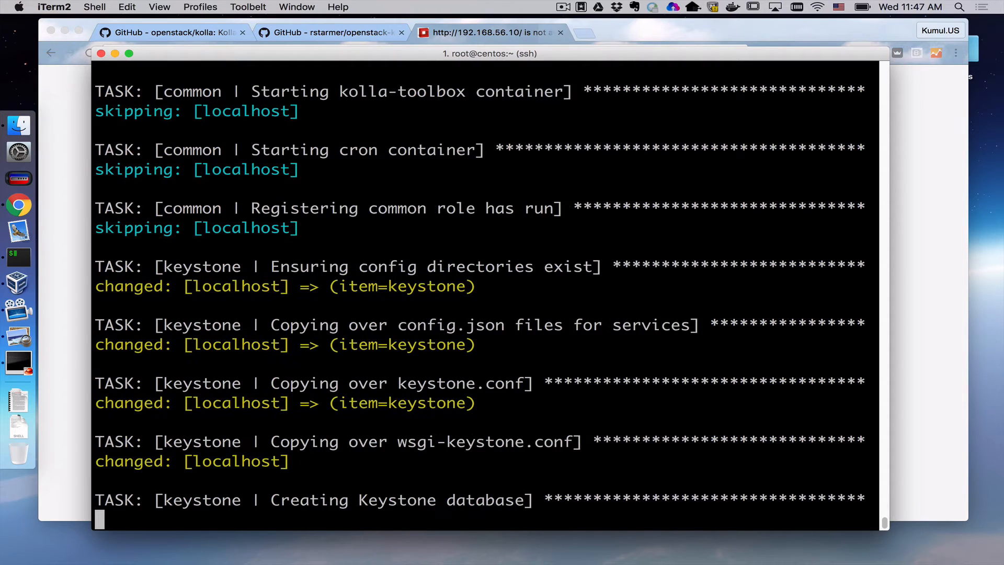
Step: Follow the playbook output as Keystone tasks complete and the Neutron role begins
{"action": "scroll", "scroll_direction": "down", "scroll_amount": 3}
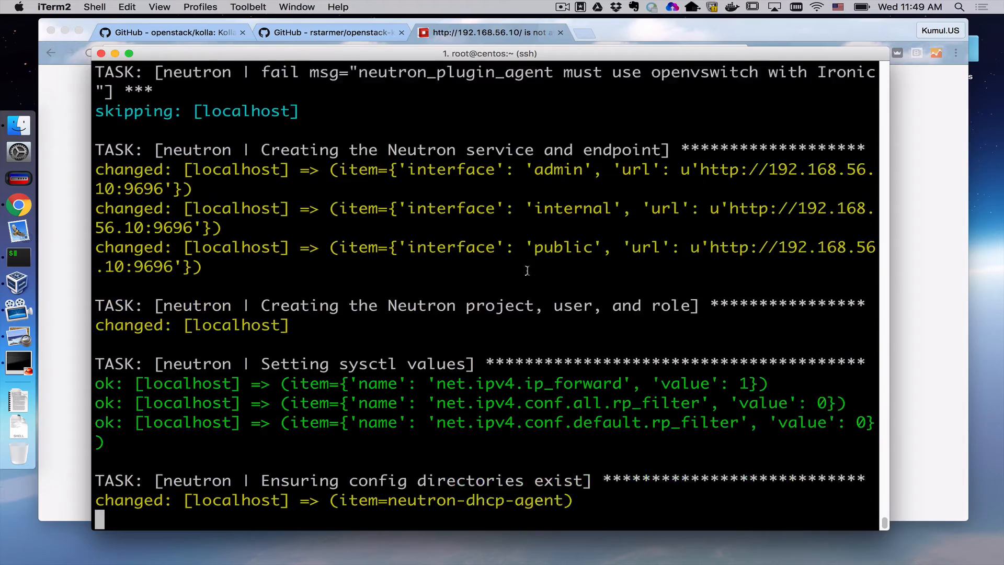
{"action": "scroll", "scroll_direction": "down", "scroll_amount": 3}
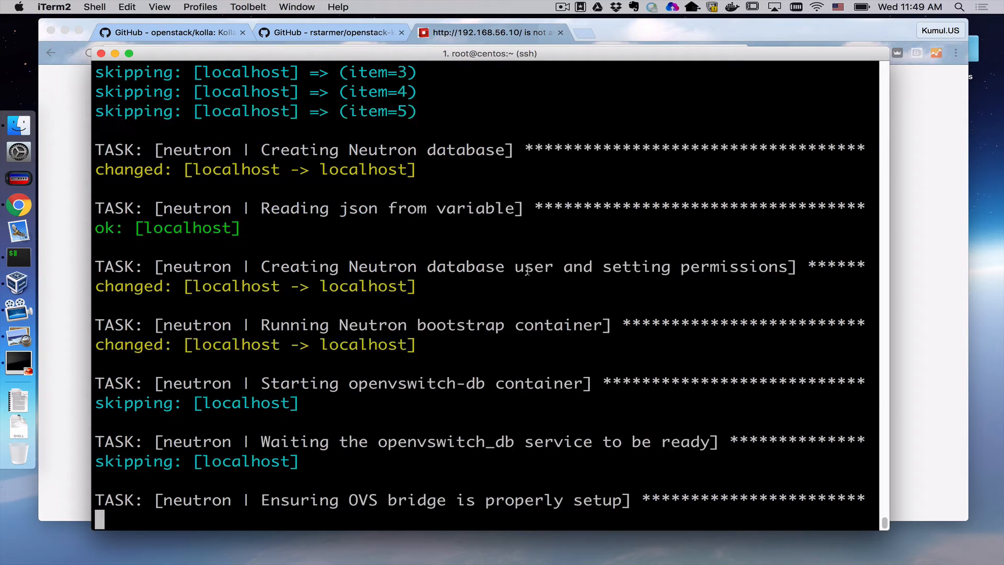
Step: Follow the output through Neutron database and bootstrap into the Heat service endpoints
{"action": "scroll", "scroll_direction": "down", "scroll_amount": 3}
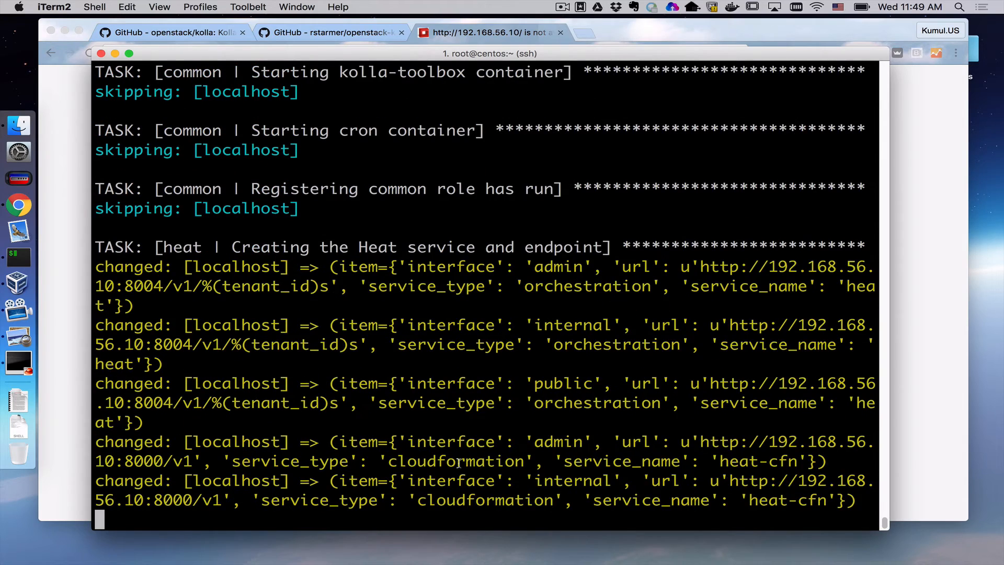
{"action": "scroll", "scroll_direction": "down", "scroll_amount": 3}
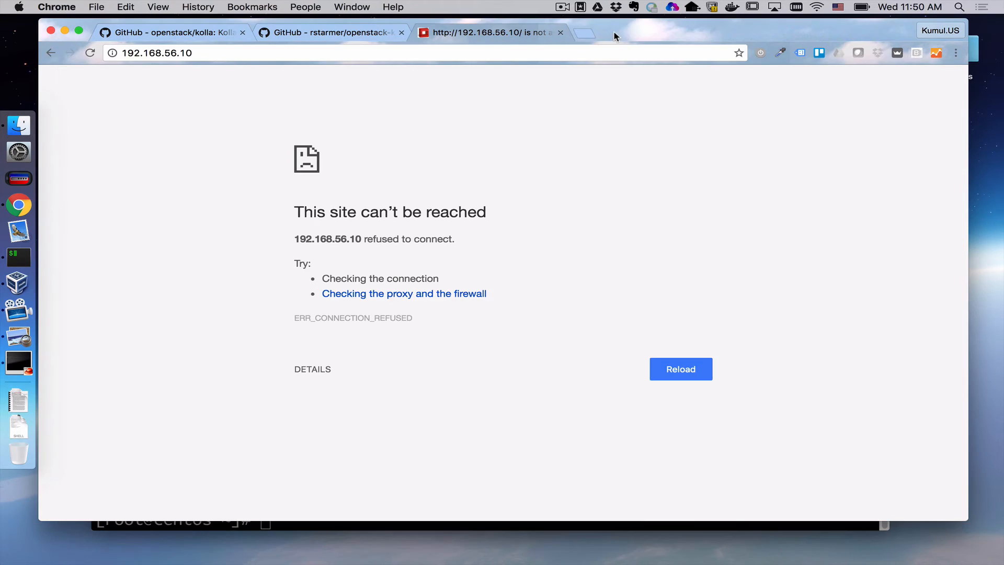
Step: Reload 192.168.56.10 until the Horizon login page replaces the connection error
{"action": "left_click", "coordinate": [681, 369]}
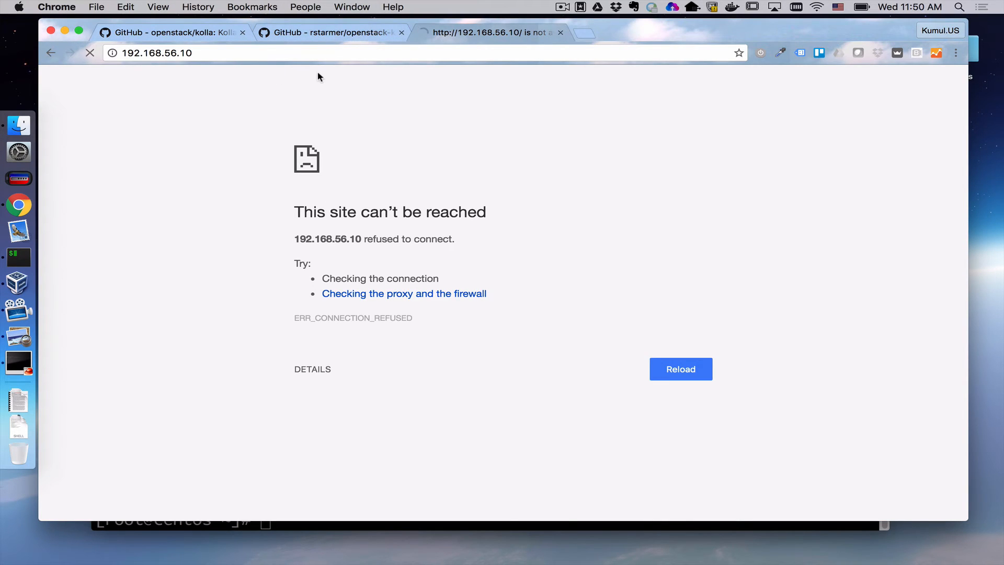
{"action": "left_click", "coordinate": [681, 369]}
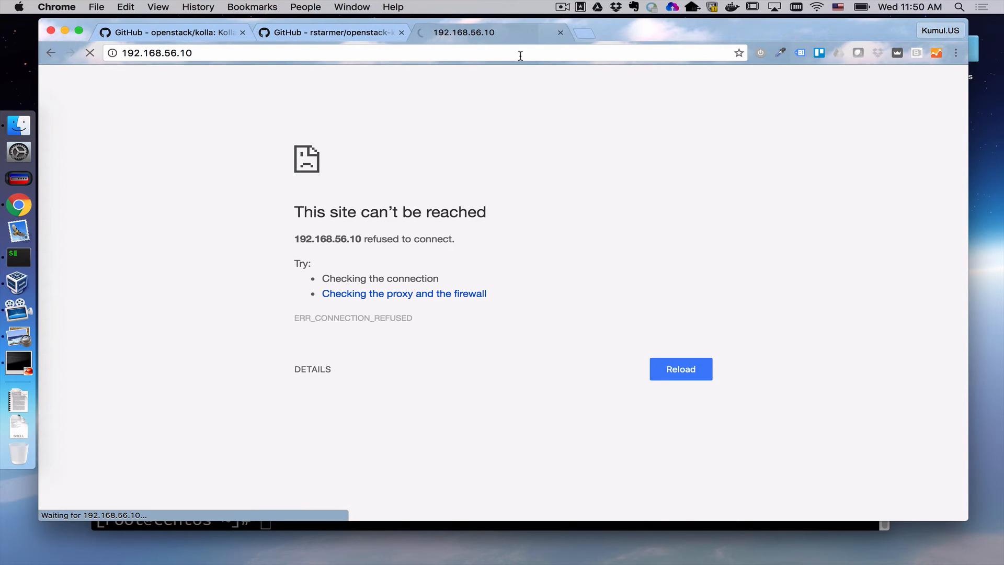
{"action": "left_click", "coordinate": [682, 369]}
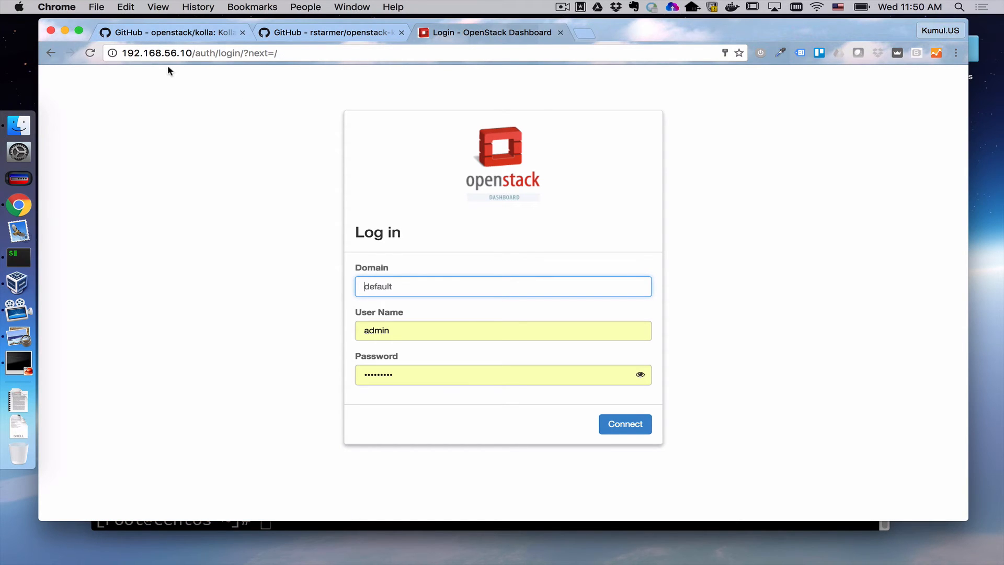
{"action": "mouse_move", "coordinate": [691, 421]}
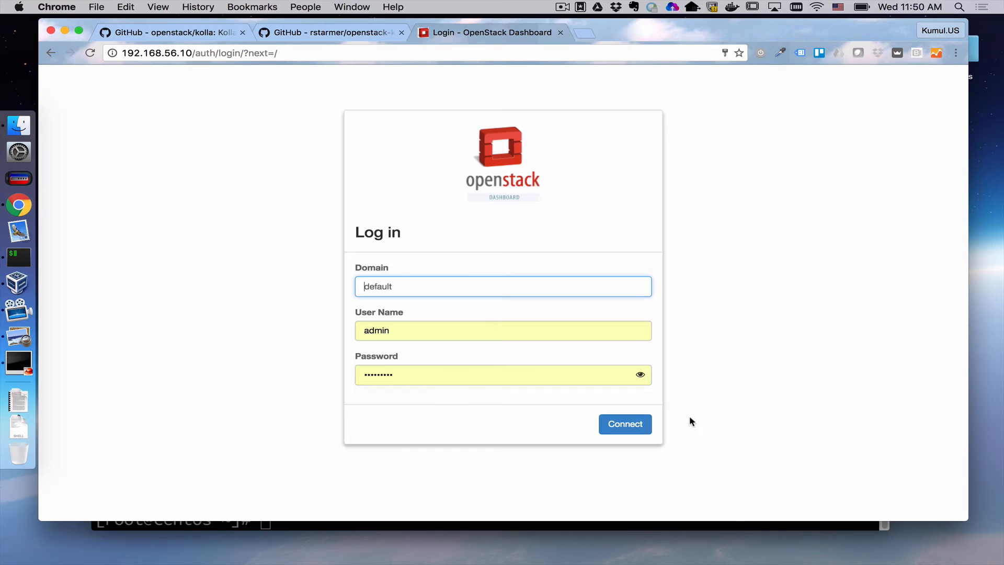
Step: Connect as admin in domain default, view the Projects list, and expand the Project section
{"action": "left_click", "coordinate": [625, 424]}
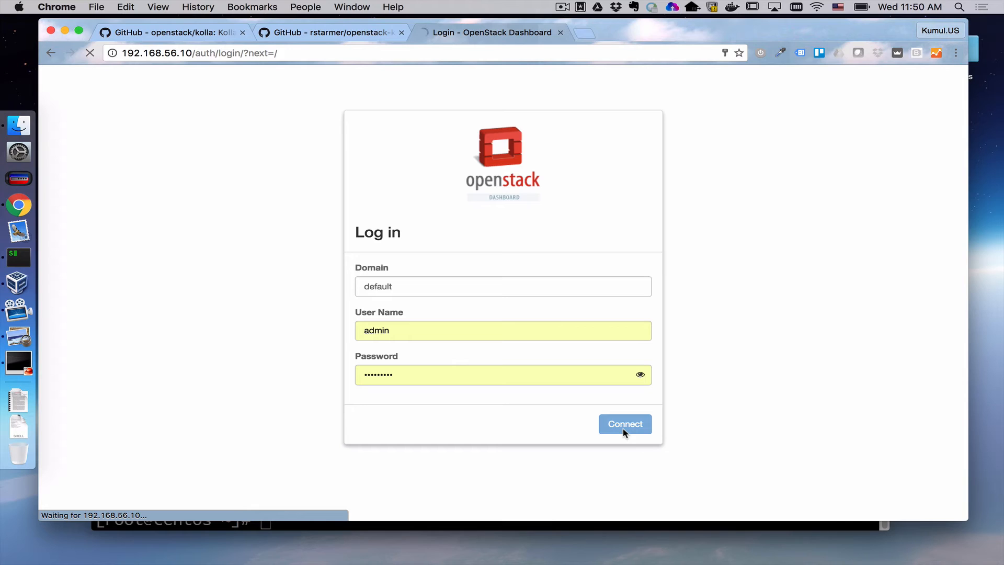
{"action": "left_click", "coordinate": [626, 423]}
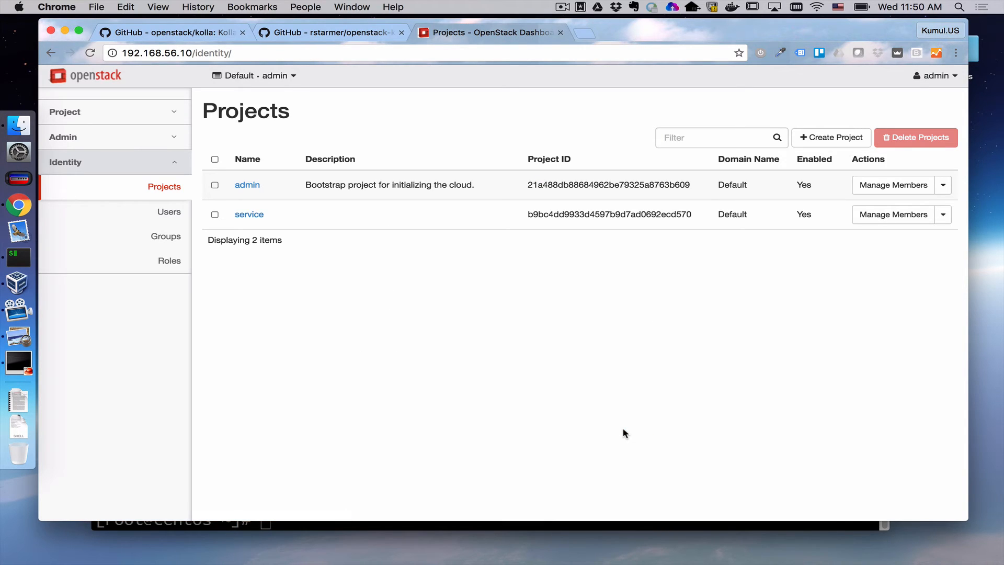
{"action": "mouse_move", "coordinate": [617, 433]}
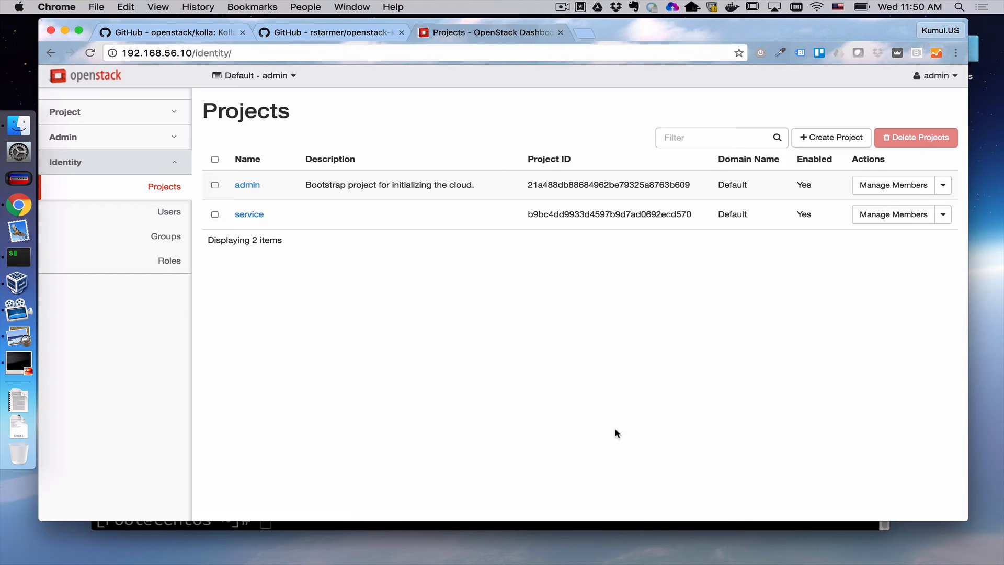
{"action": "mouse_move", "coordinate": [270, 209]}
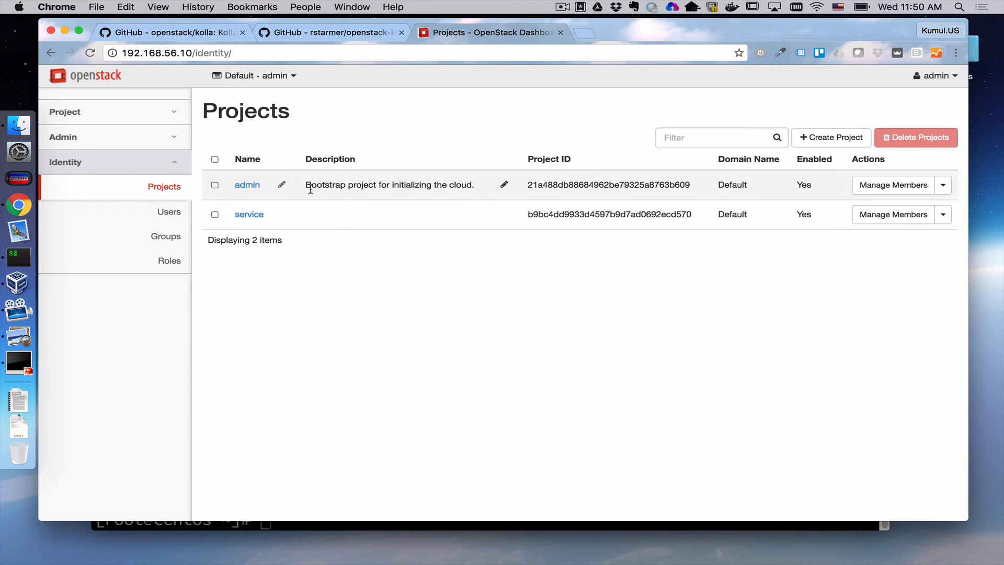
{"action": "mouse_move", "coordinate": [320, 87]}
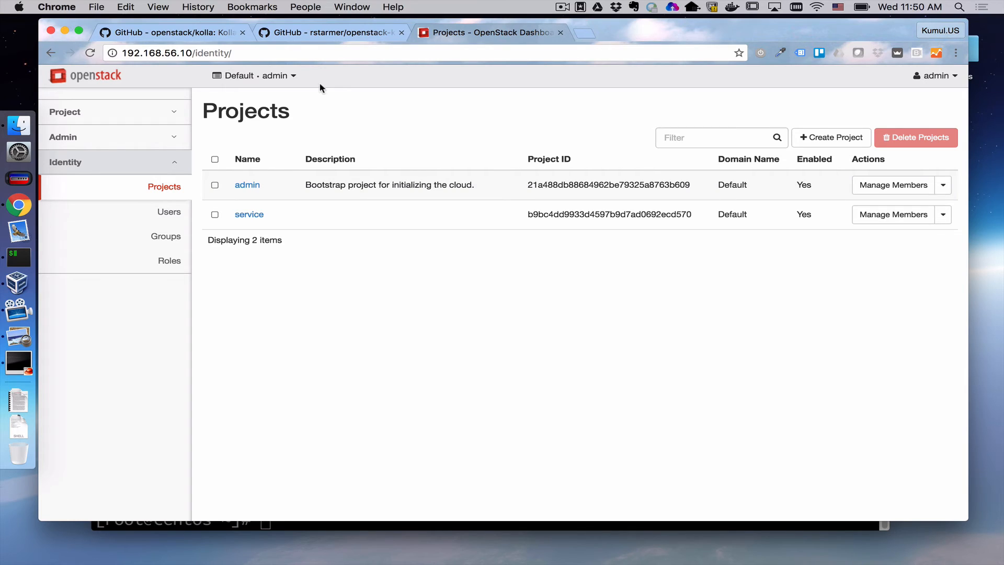
{"action": "mouse_move", "coordinate": [440, 226]}
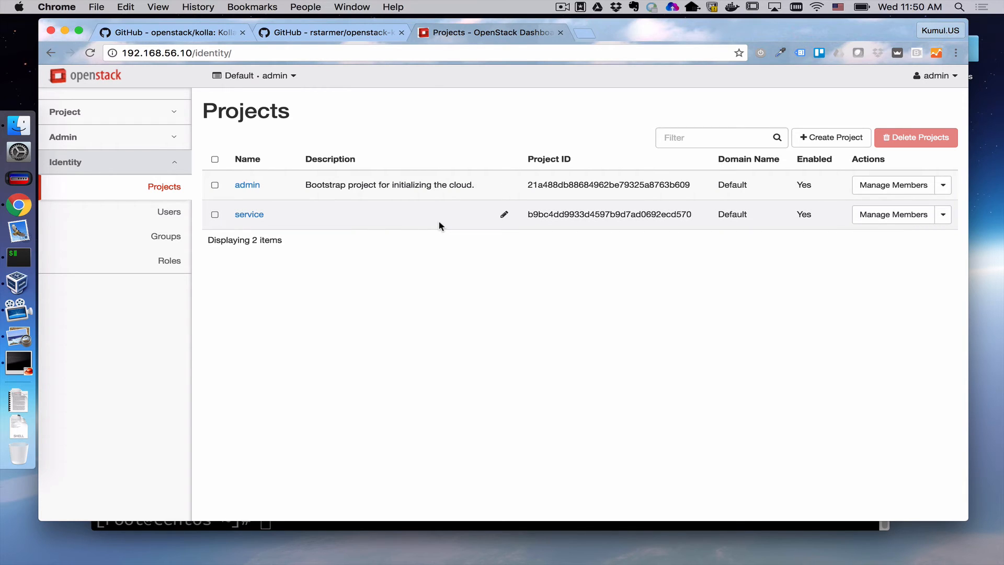
{"action": "mouse_move", "coordinate": [91, 109]}
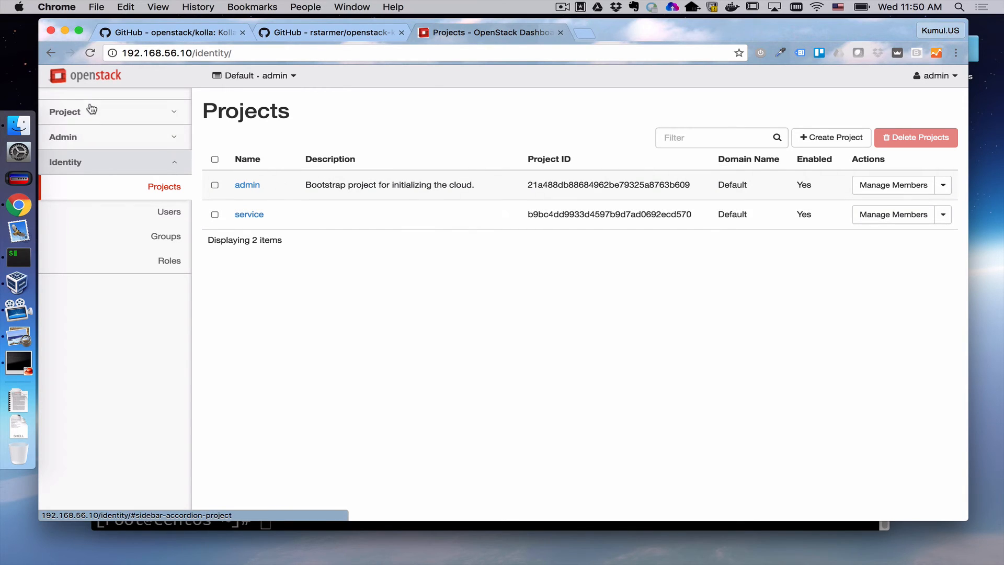
{"action": "mouse_move", "coordinate": [93, 121]}
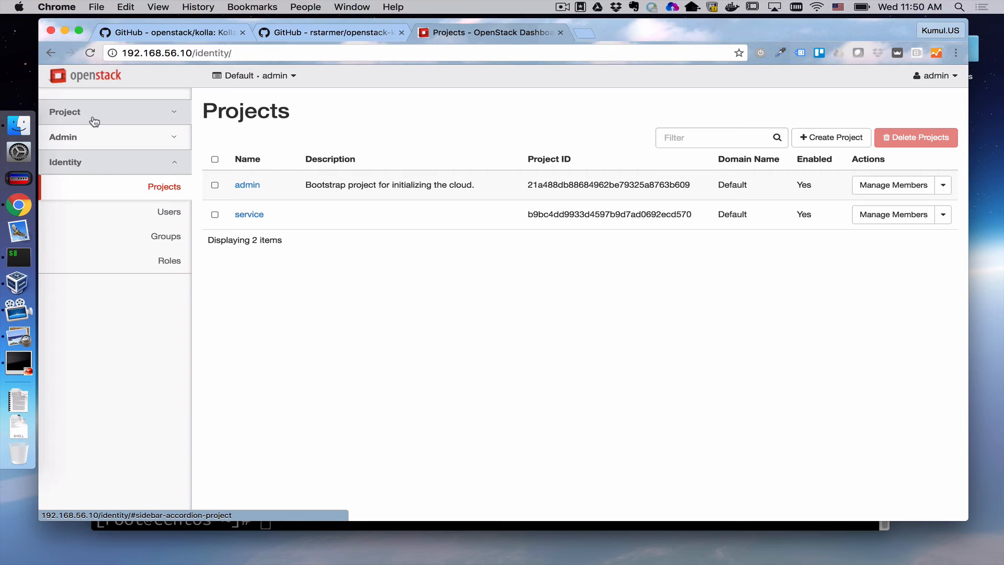
{"action": "left_click", "coordinate": [65, 112]}
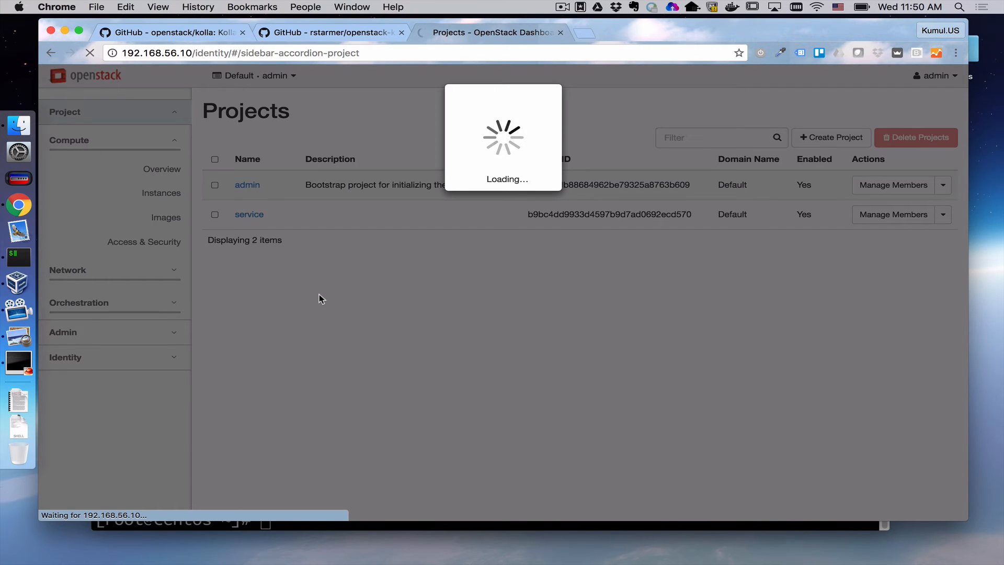
Step: View the empty Instances list, then the empty Networks list under Network
{"action": "left_click", "coordinate": [161, 193]}
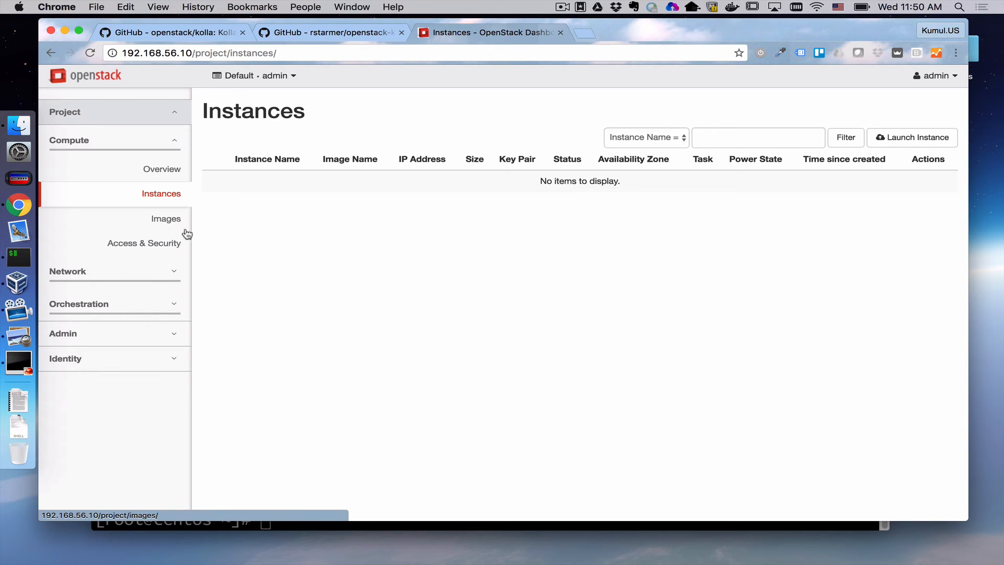
{"action": "left_click", "coordinate": [67, 272]}
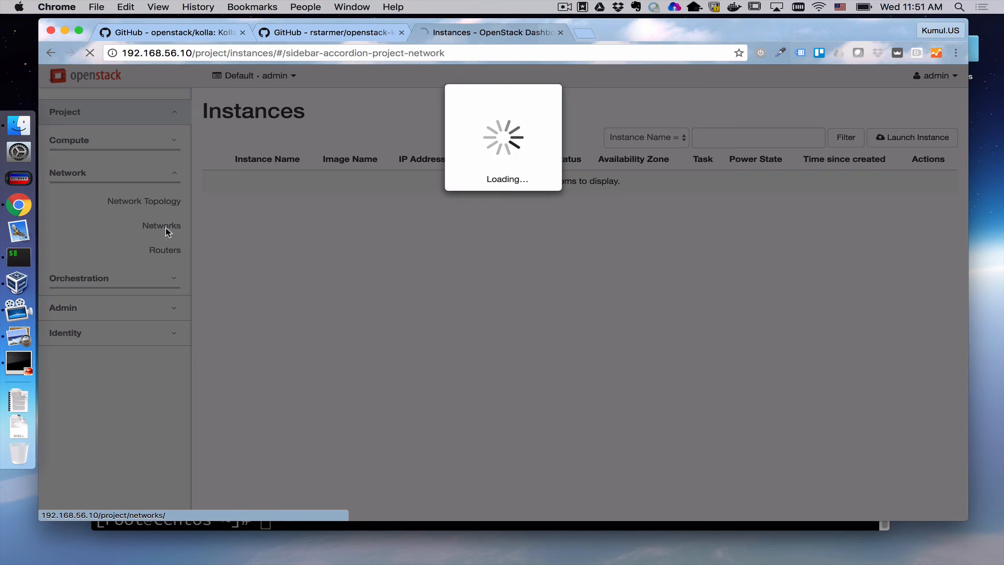
{"action": "left_click", "coordinate": [161, 225]}
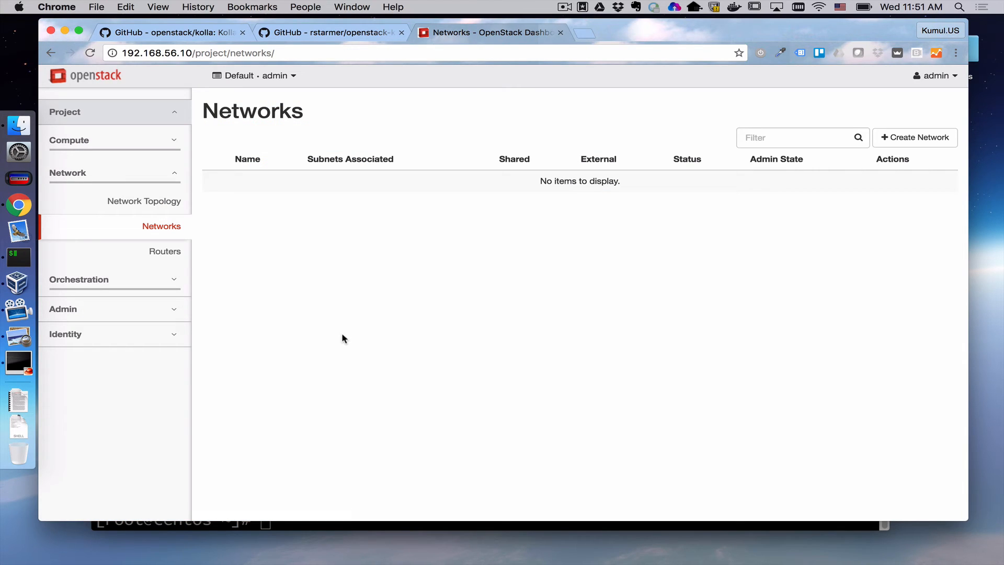
{"action": "mouse_move", "coordinate": [18, 258]}
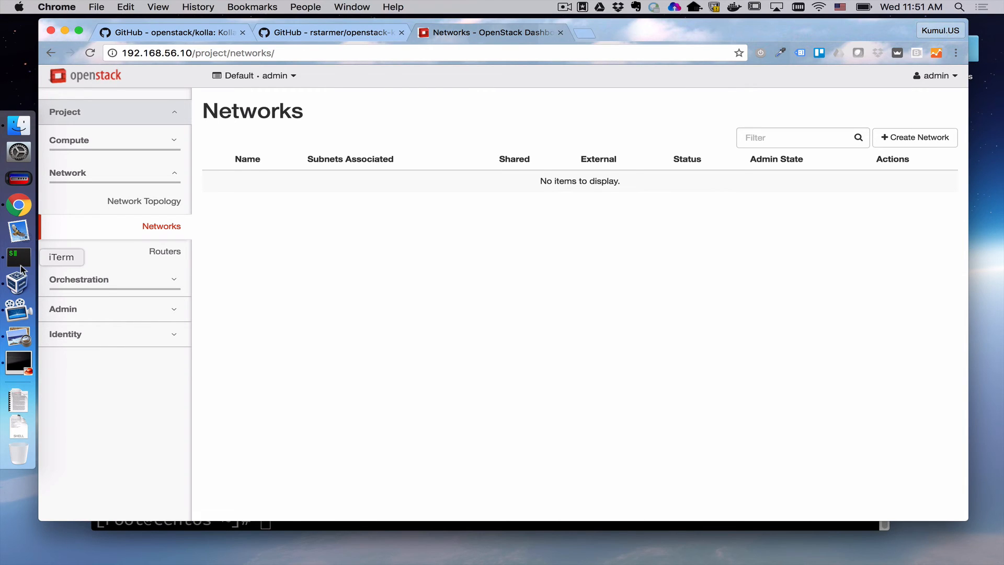
Step: Attempt to cd into /etc/nova/nova-compute, which fails as the path does not exist
{"action": "left_click", "coordinate": [19, 257]}
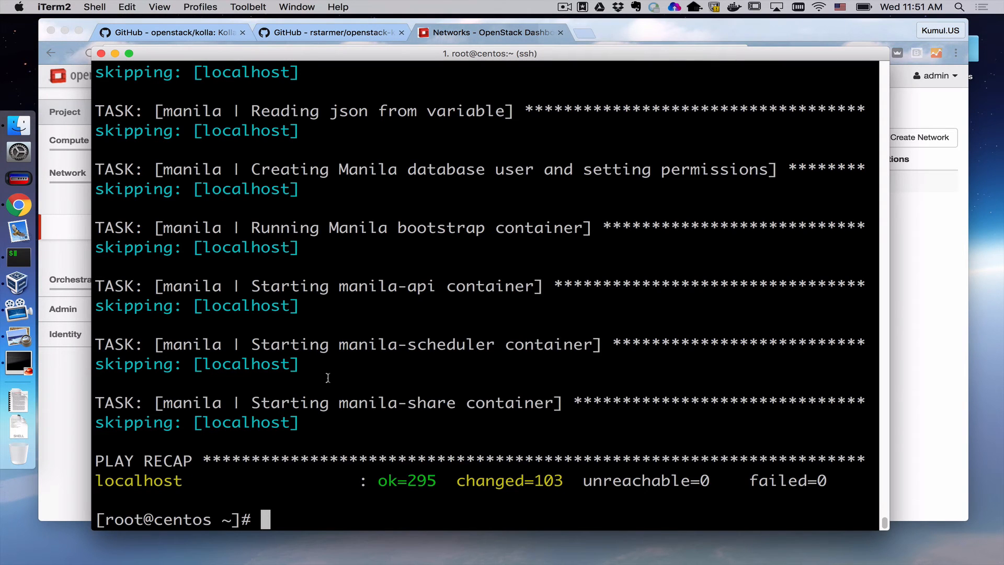
{"action": "type", "text": "ce"}
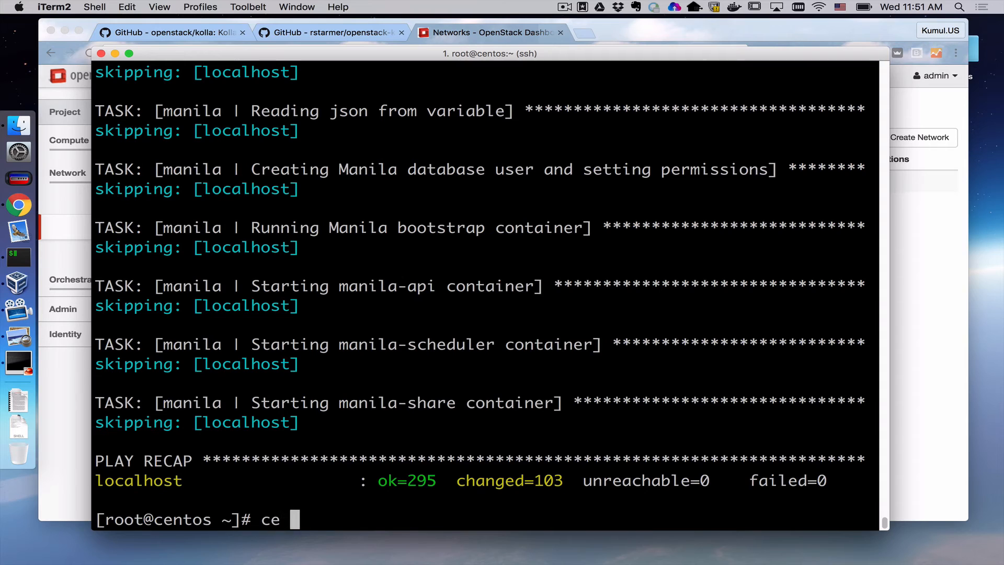
{"action": "type", "text": "d /"}
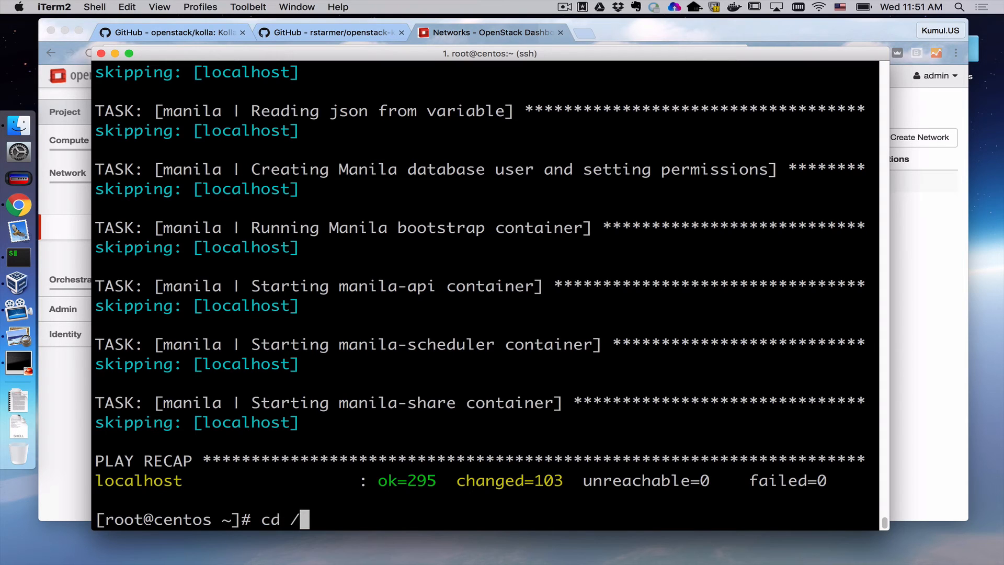
{"action": "type", "text": "etc/nova/no"}
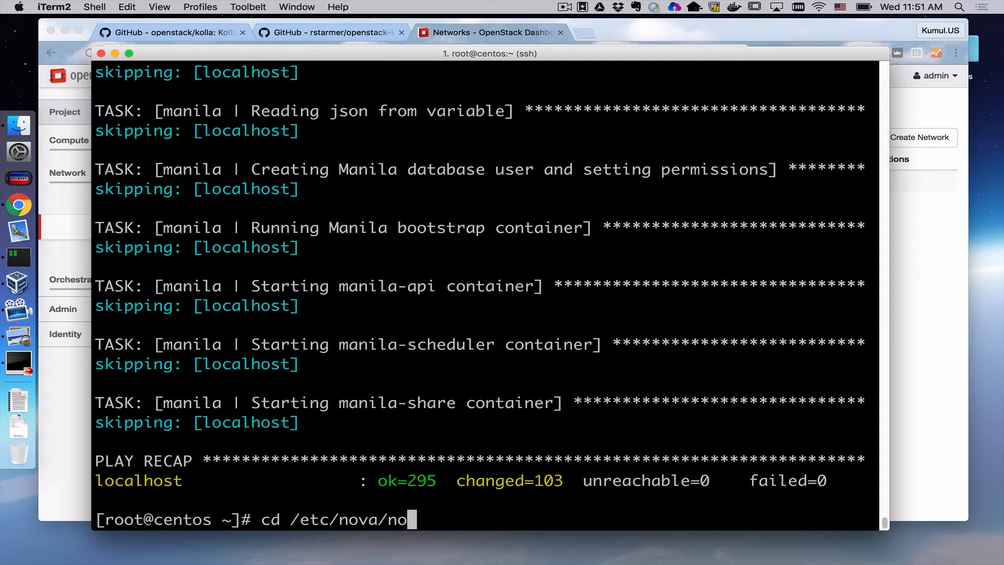
{"action": "type", "text": "va-compute"}
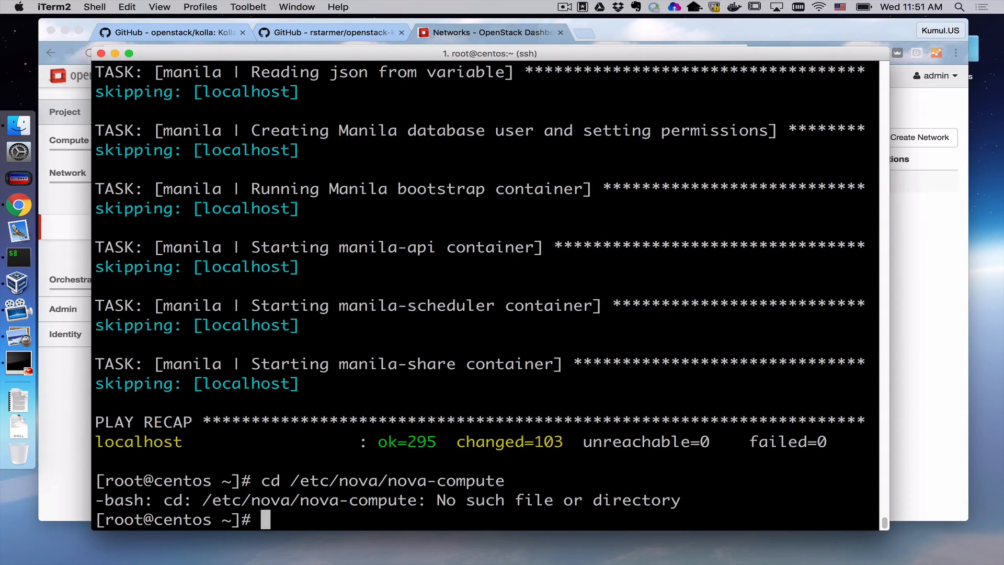
Step: cd into /etc/kolla/nova-compute, list config.json and nova.conf, and start 'more nova.conf'
{"action": "type", "text": "cd /etc/kolla/"}
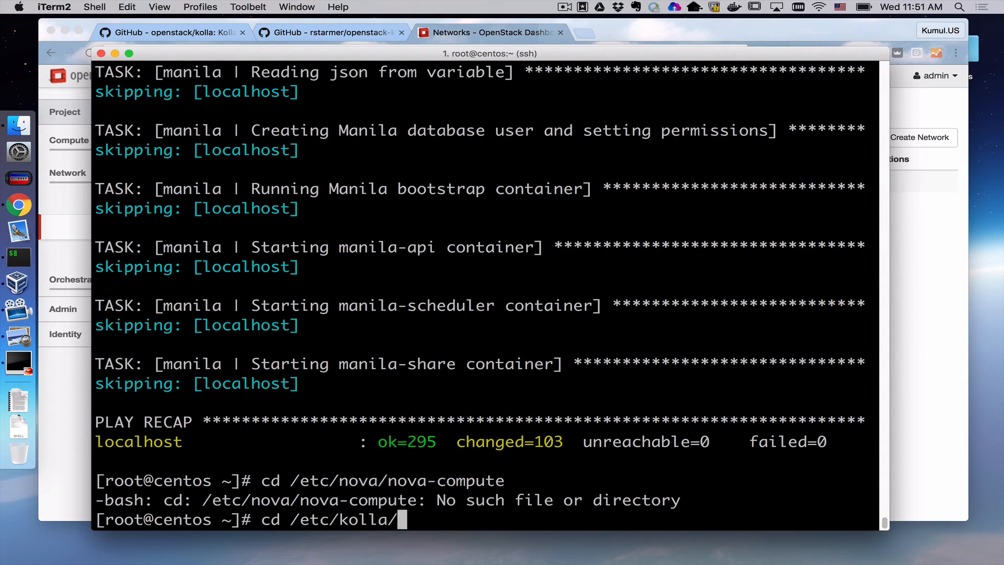
{"action": "type", "text": "nova-compute"}
{"action": "type", "text": "more"}
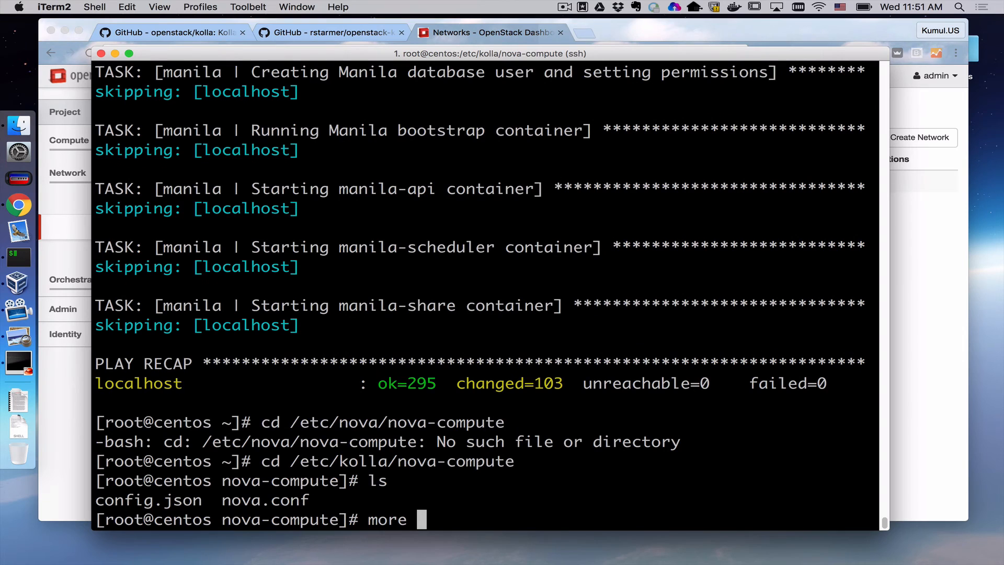
{"action": "type", "text": "nova"}
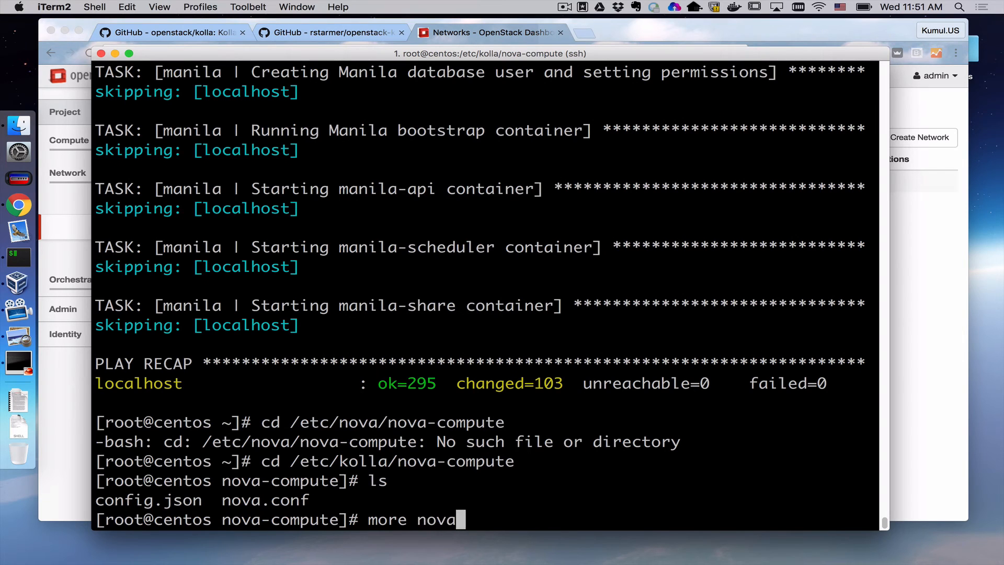
Step: Page through nova.conf with more down to its libvirt qemu+tcp connection section
{"action": "key", "text": "Enter"}
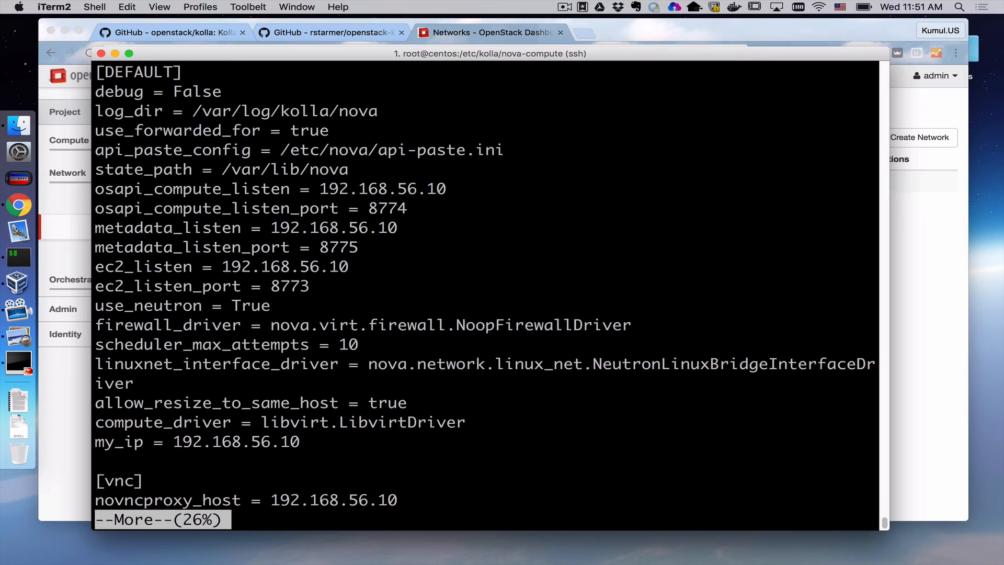
{"action": "key", "text": "space"}
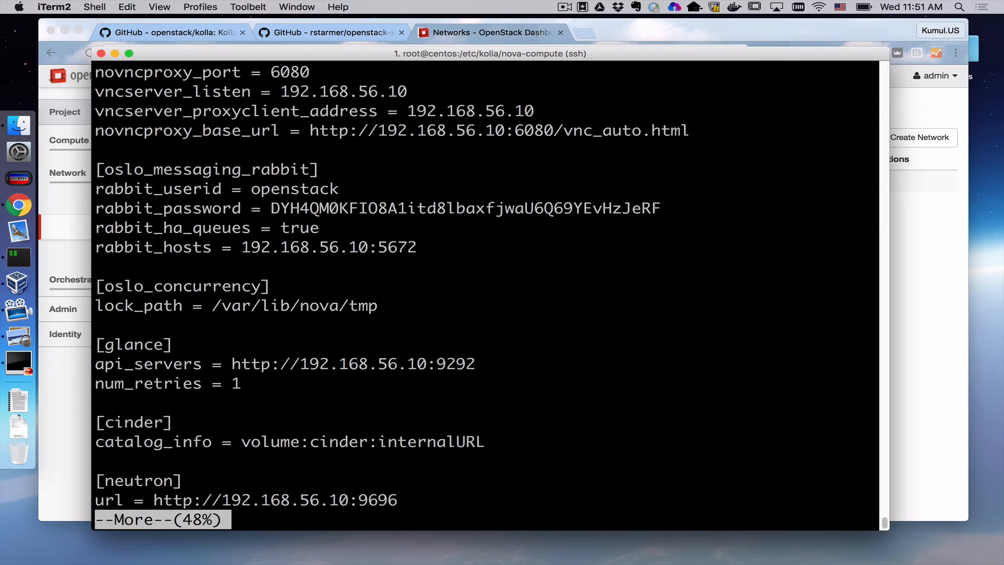
{"action": "key", "text": "space"}
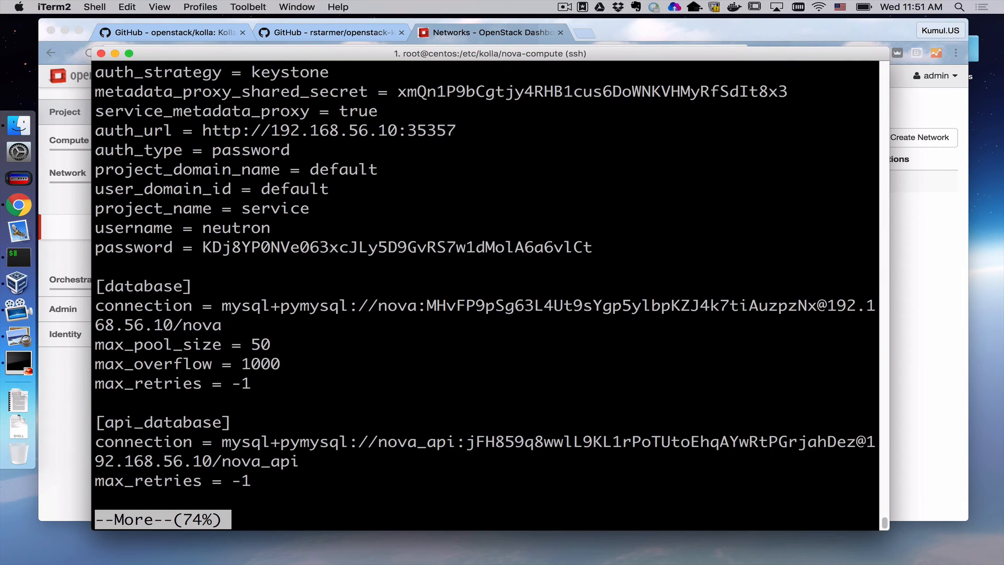
{"action": "key", "text": "space"}
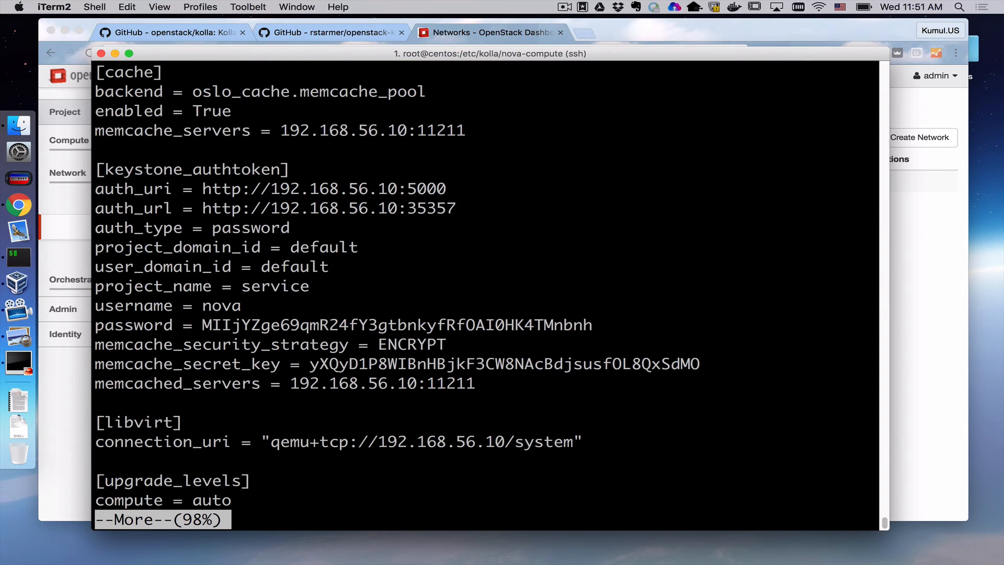
{"action": "key", "text": "q"}
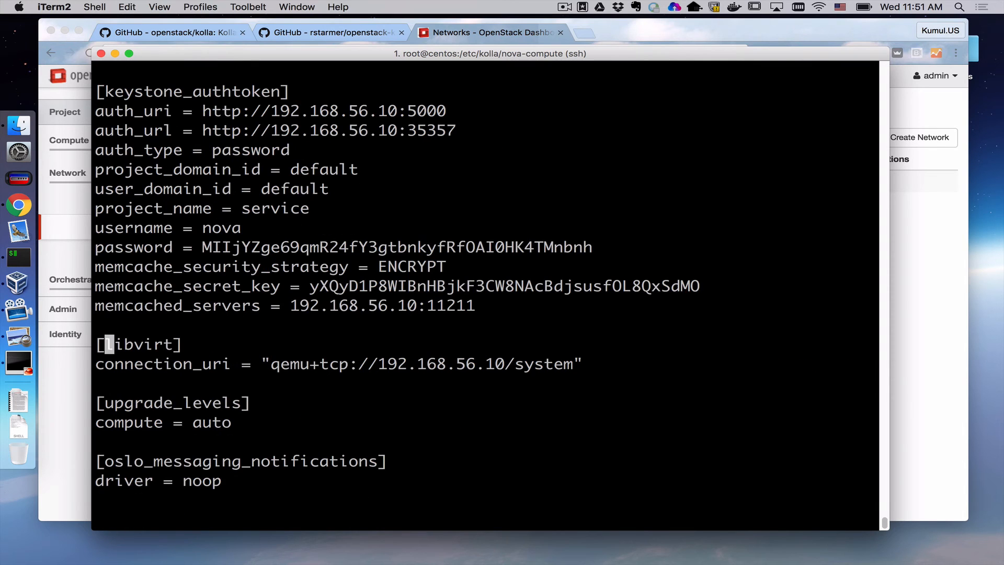
Step: In vi, insert a virt_type= line below the libvirt connection_uri entry
{"action": "key", "text": "i"}
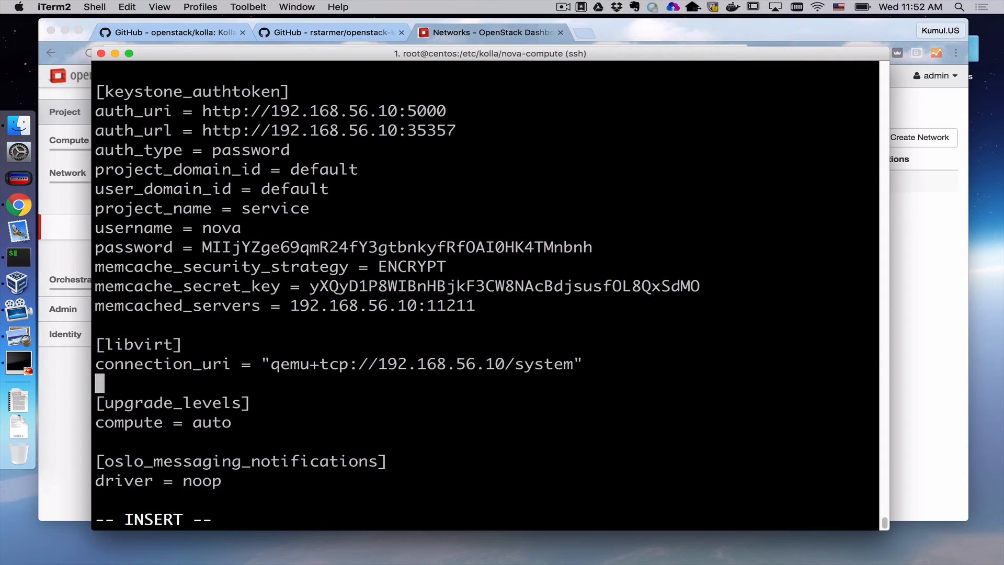
{"action": "type", "text": "virt_type="}
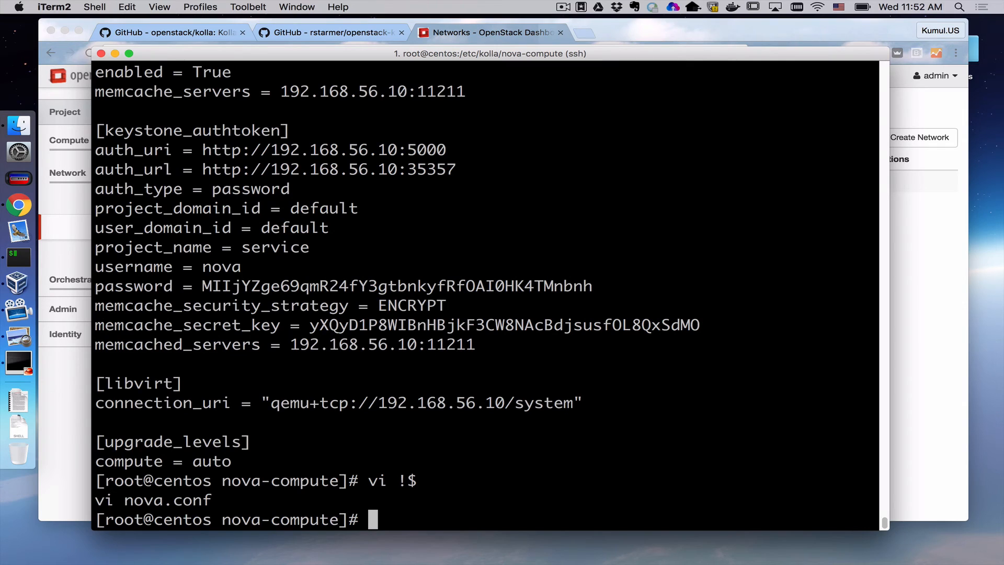
Step: Restart the nova_compute container with docker restart so the new config loads
{"action": "type", "text": "de"}
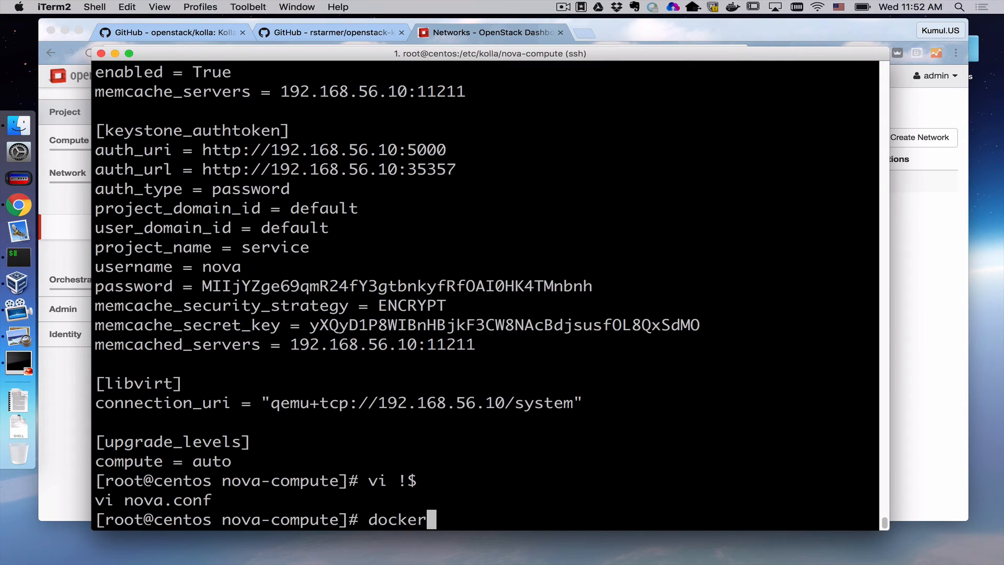
{"action": "type", "text": "restart"}
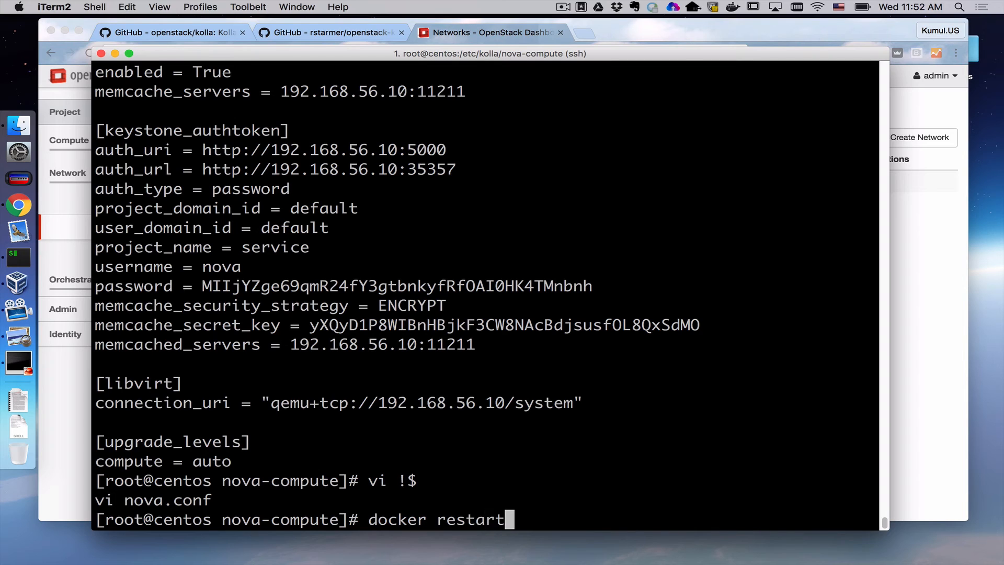
{"action": "type", "text": "nova_compute"}
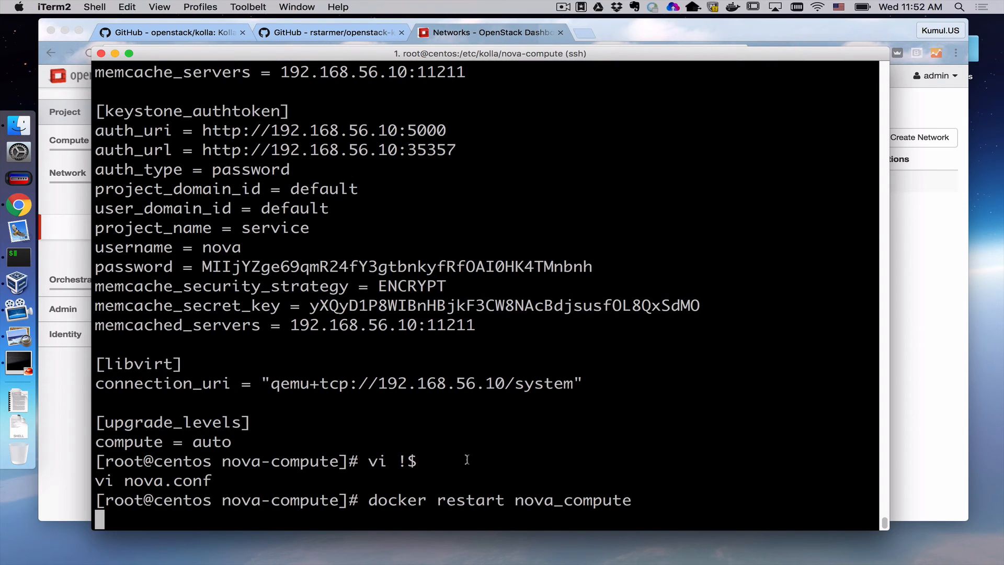
{"action": "mouse_move", "coordinate": [494, 480]}
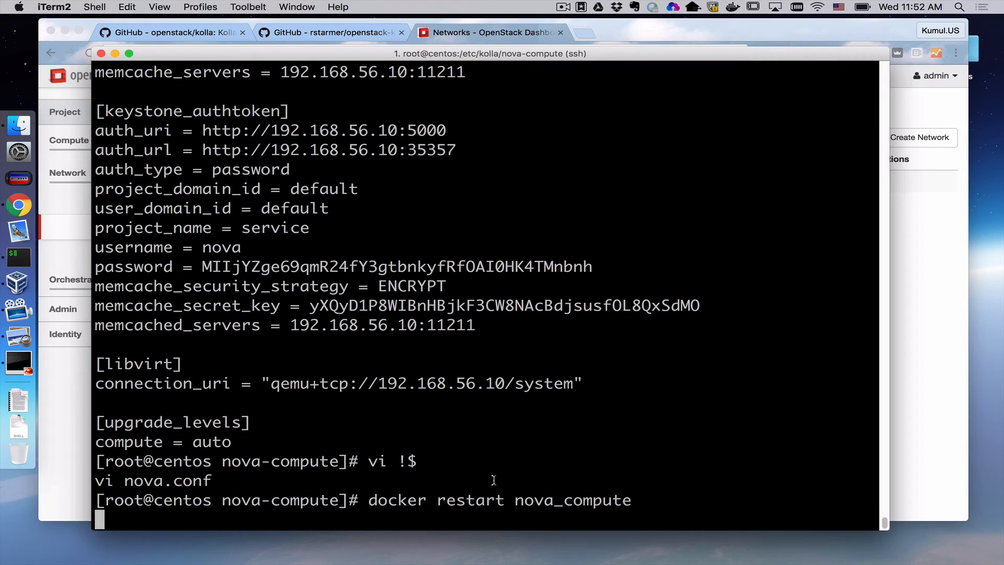
{"action": "key", "text": "Return"}
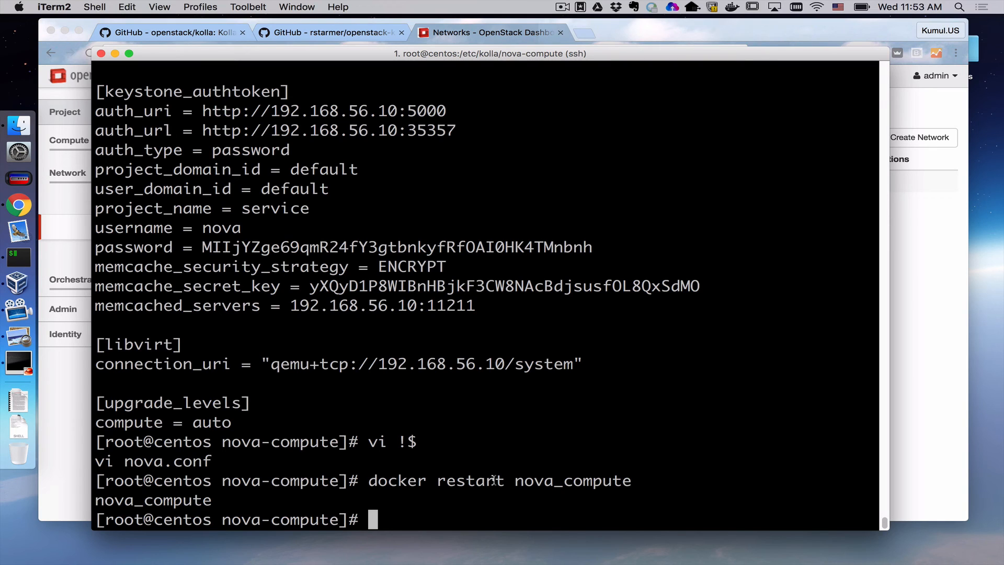
{"action": "mouse_move", "coordinate": [534, 123]}
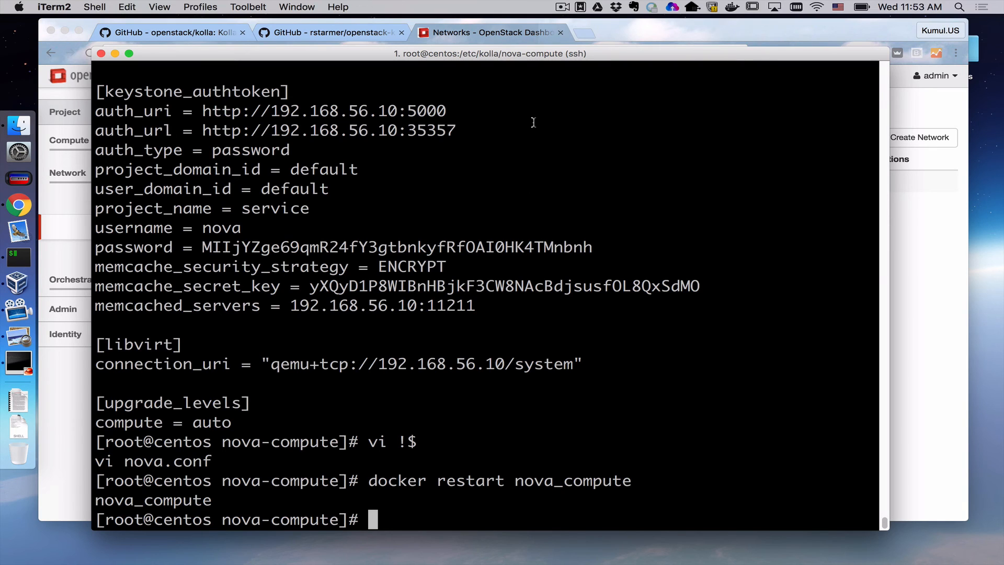
Step: Switch to Chrome and show the rstarmer/openstack-kolla-ansible GitHub repository tab
{"action": "left_click", "coordinate": [497, 32]}
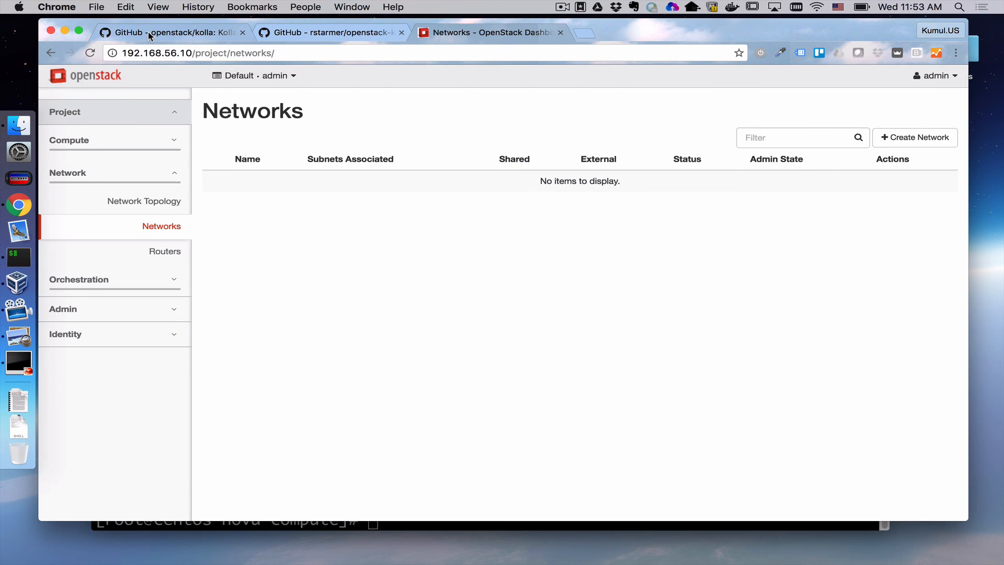
{"action": "left_click", "coordinate": [151, 33]}
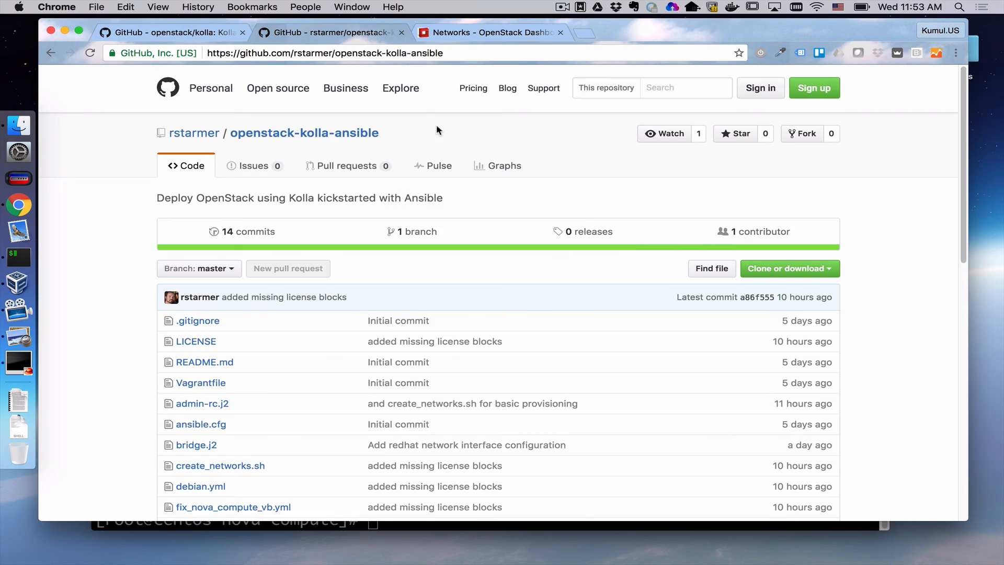
{"action": "mouse_move", "coordinate": [477, 50]}
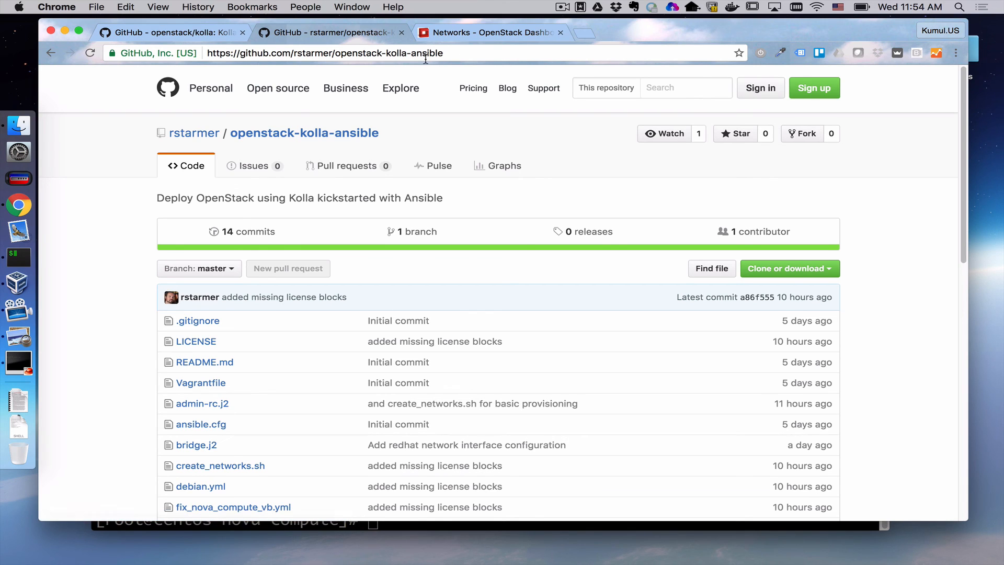
{"action": "mouse_move", "coordinate": [18, 257]}
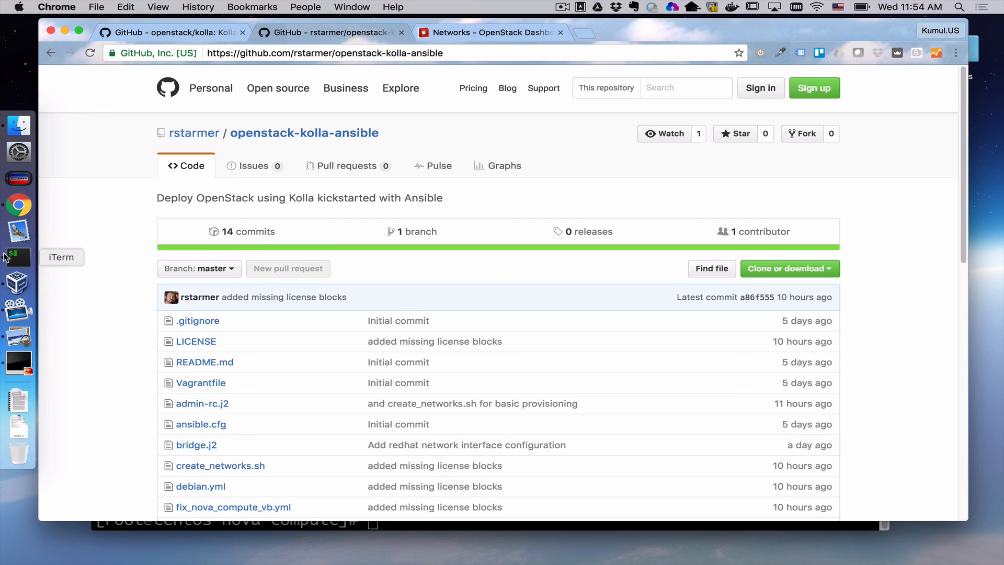